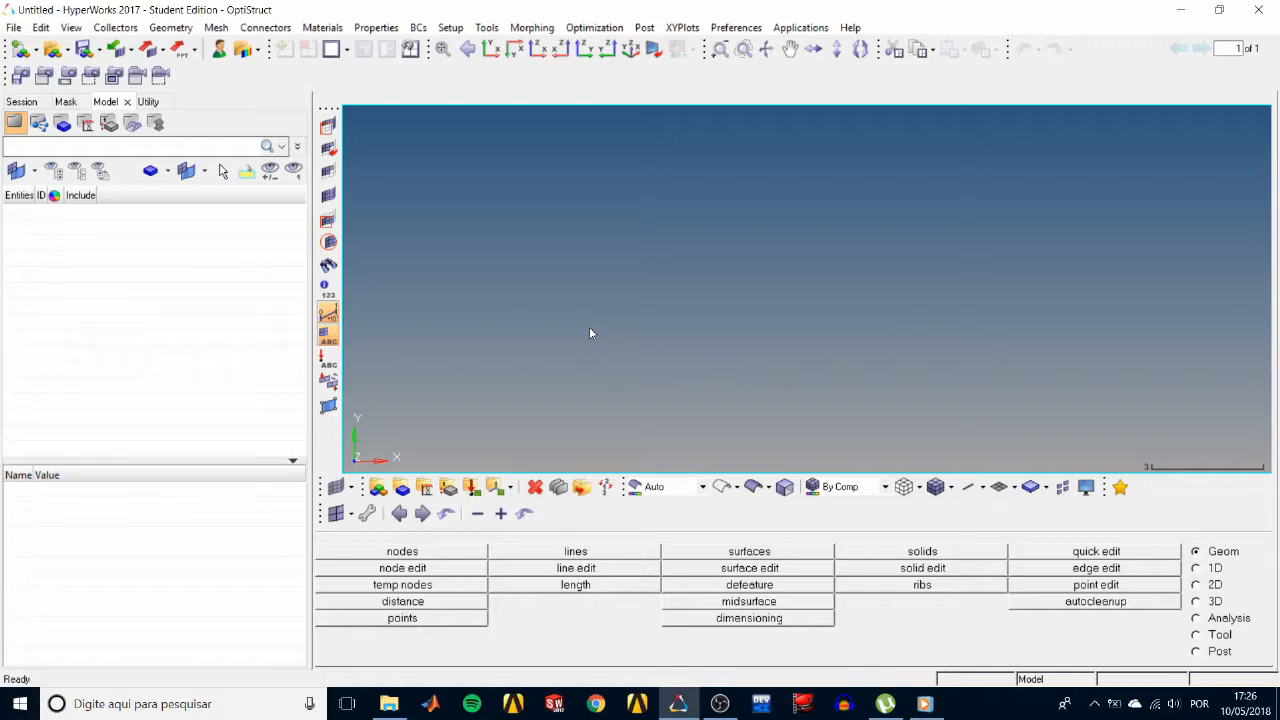
mouse_move(224, 267)
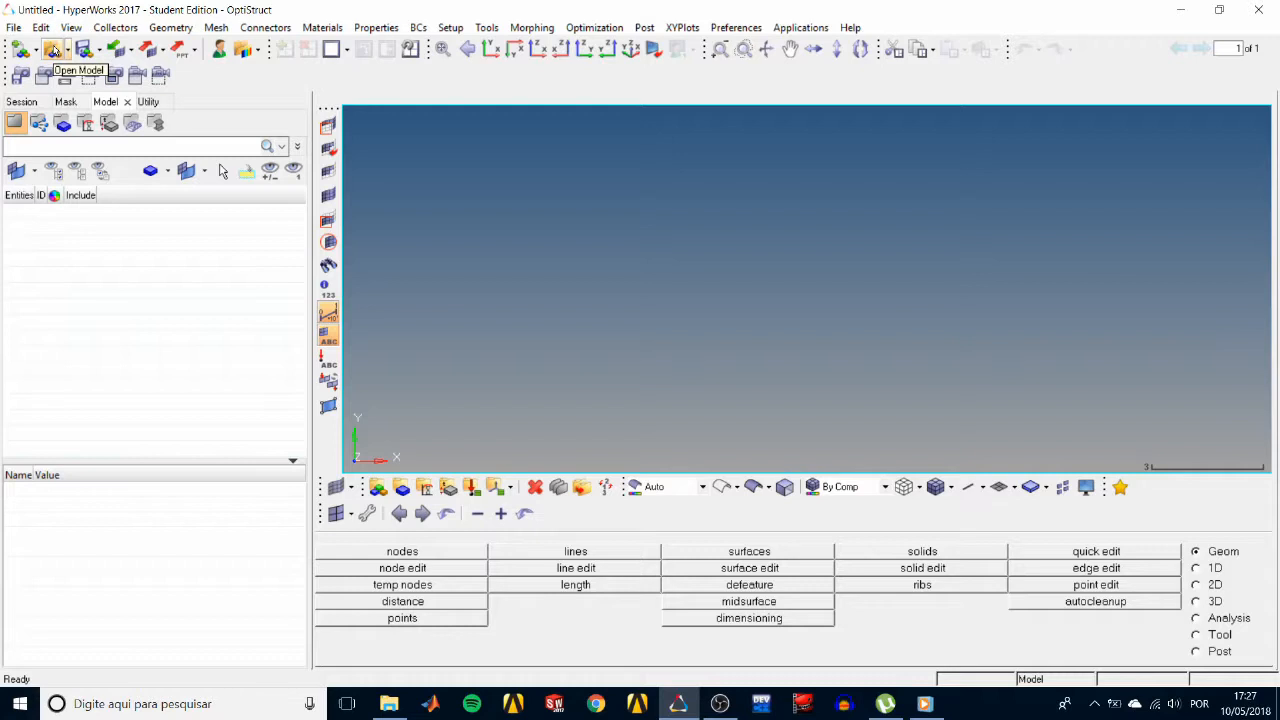
mouse_move(68, 78)
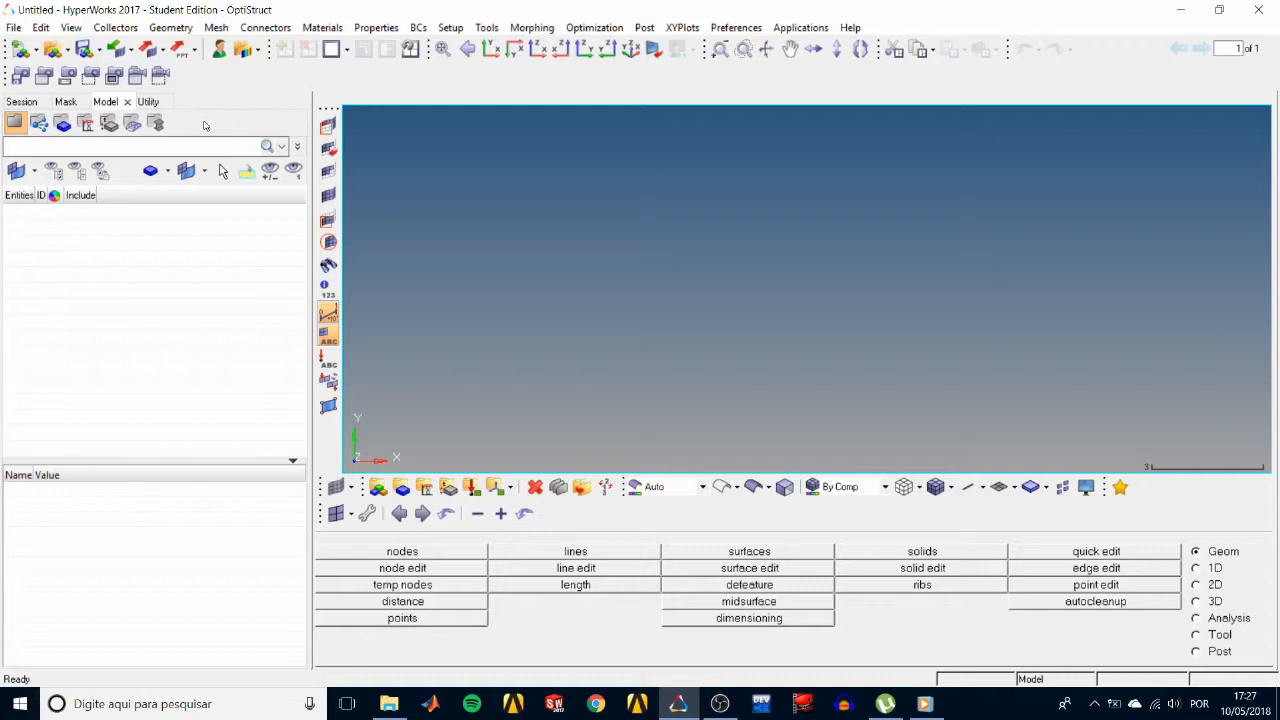
mouse_move(203, 128)
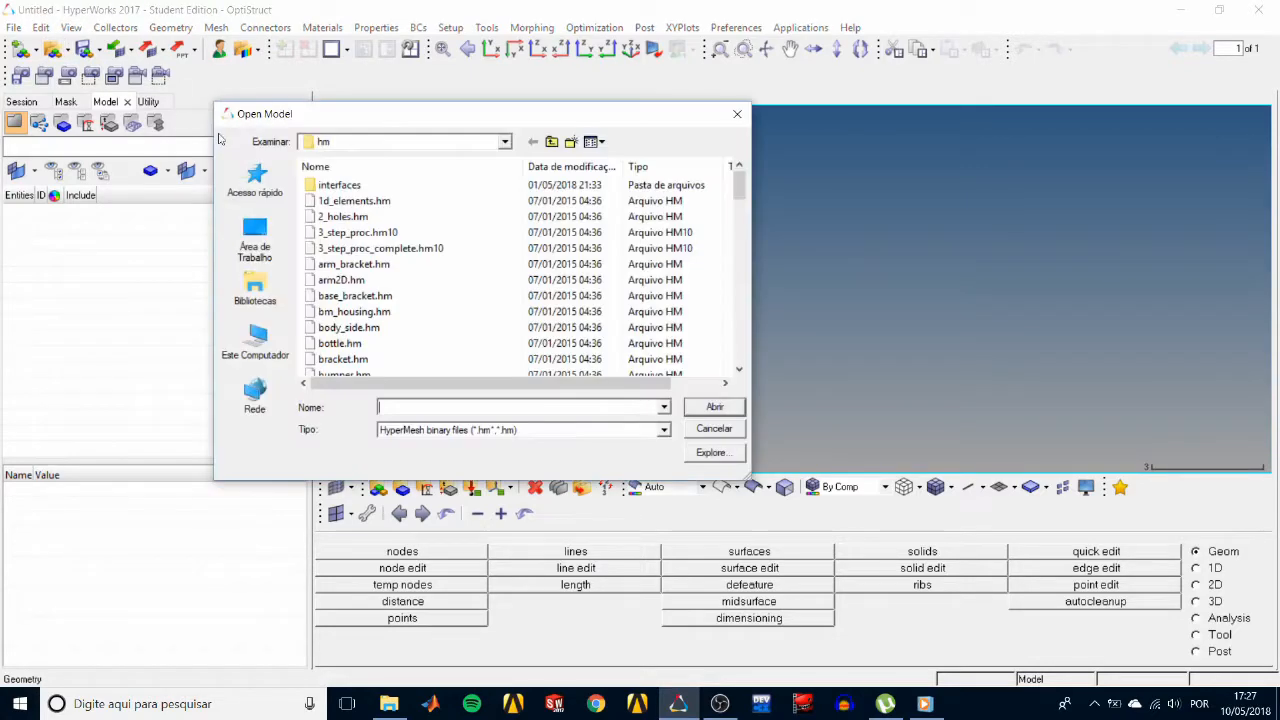
Open clip_repair.hm from the hm tutorials folder.
scroll("down", 3)
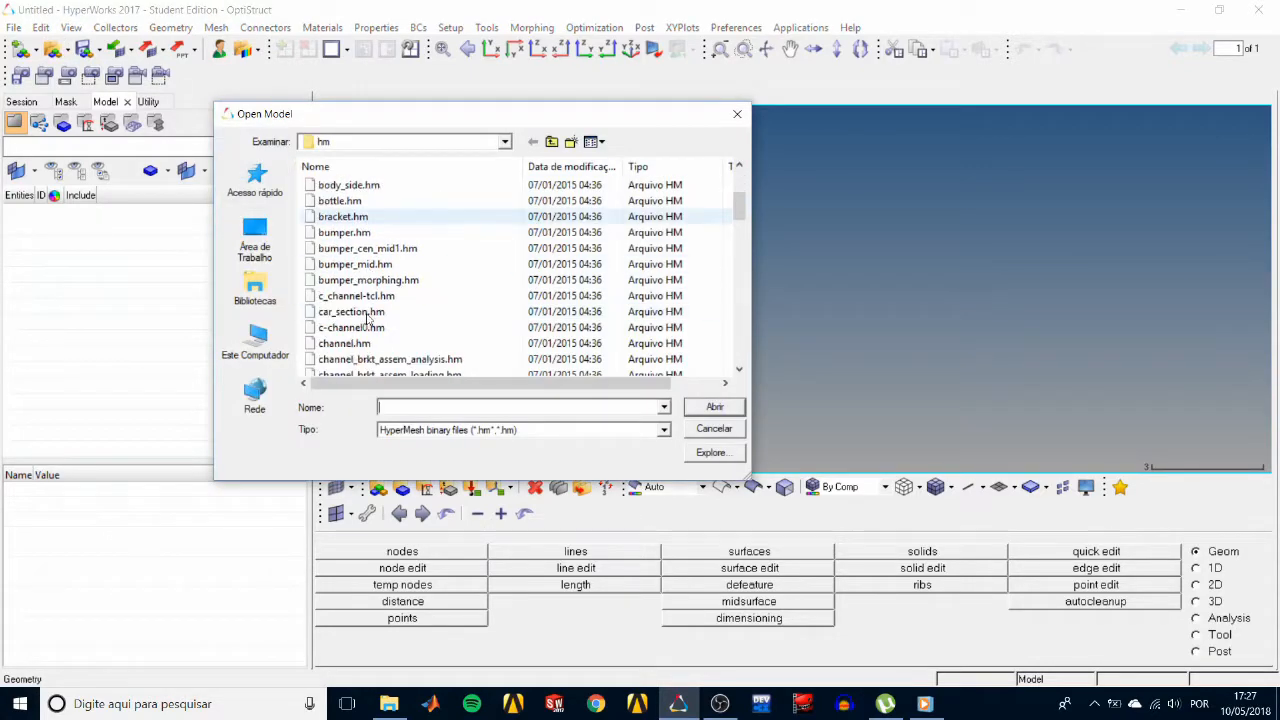
left_click(349, 359)
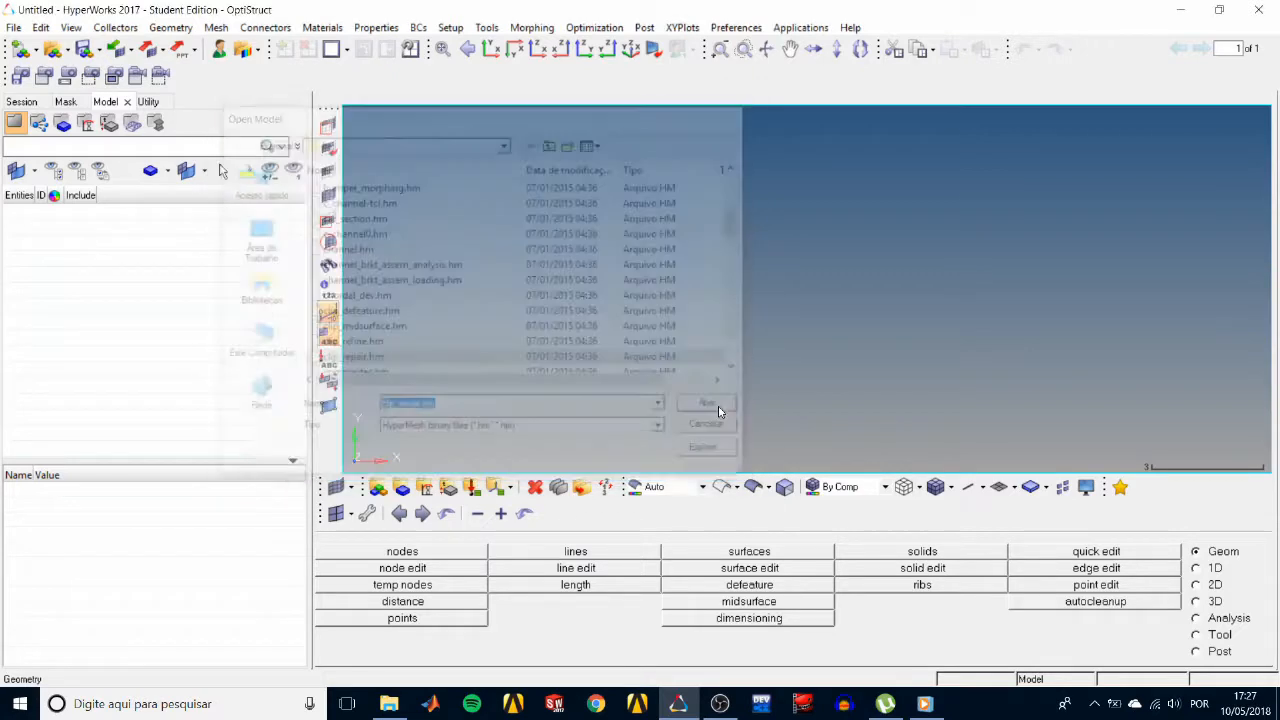
left_click(706, 402)
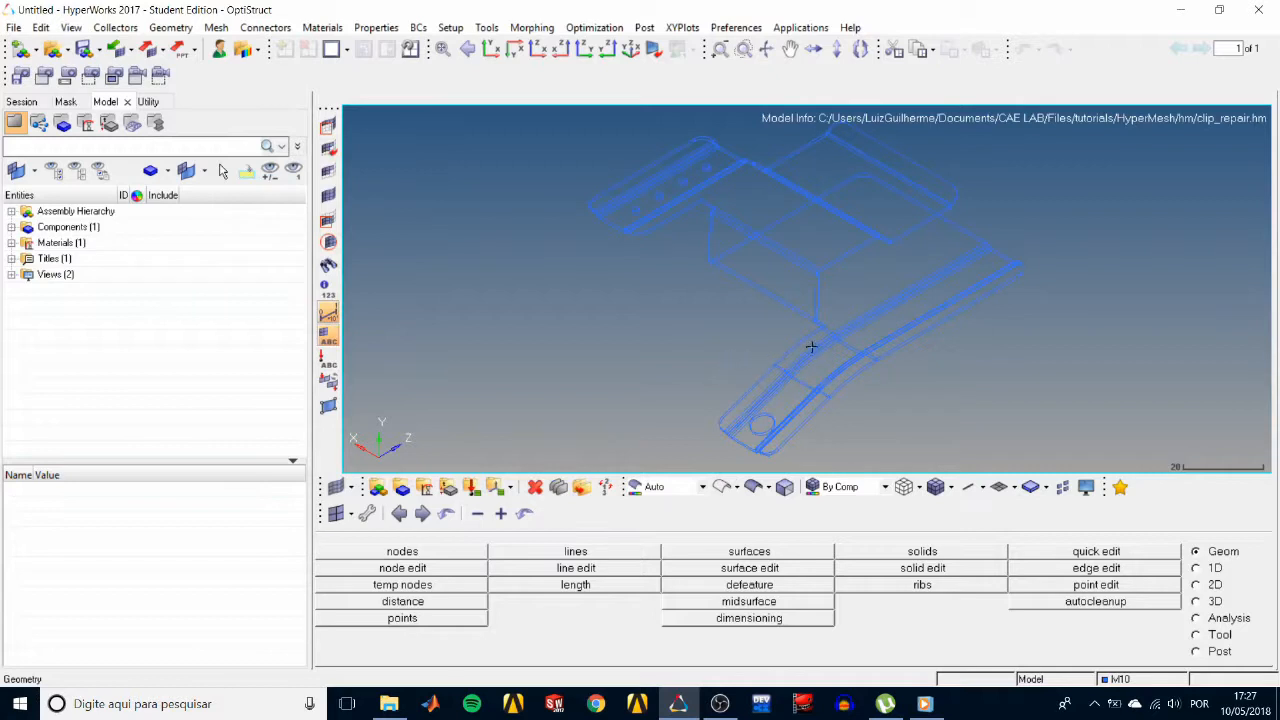
mouse_move(822, 358)
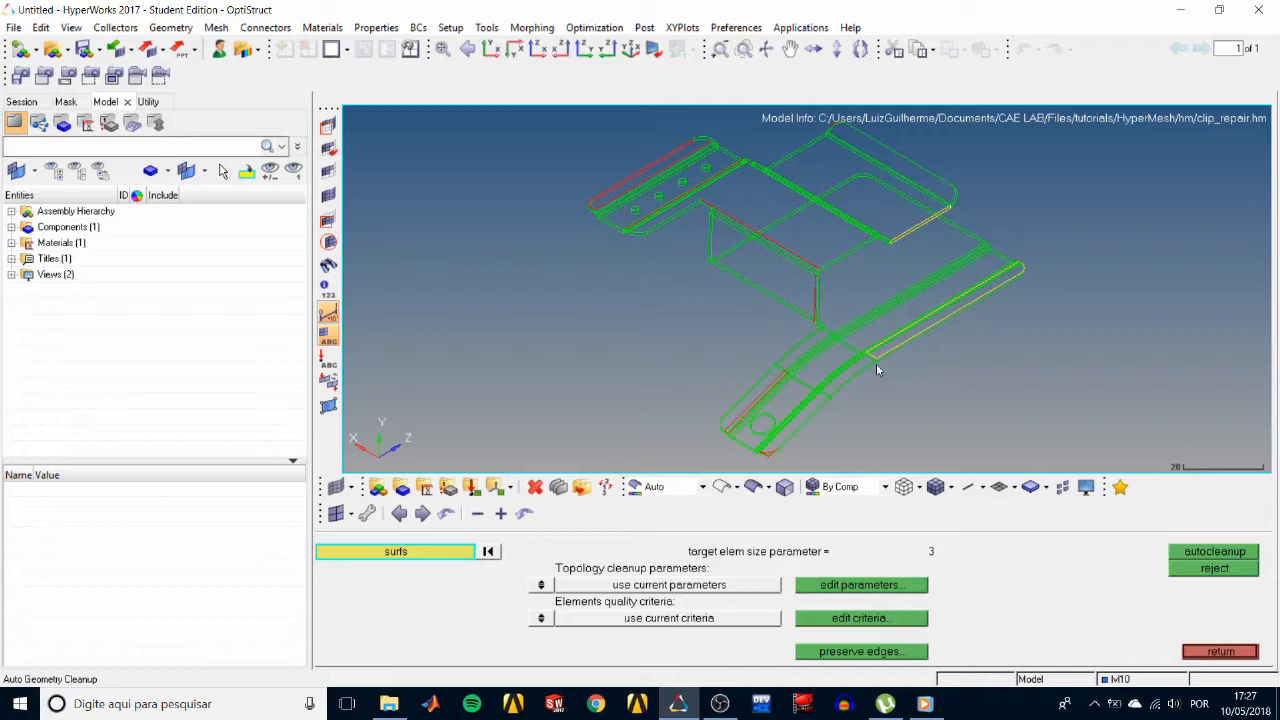
mouse_move(949, 393)
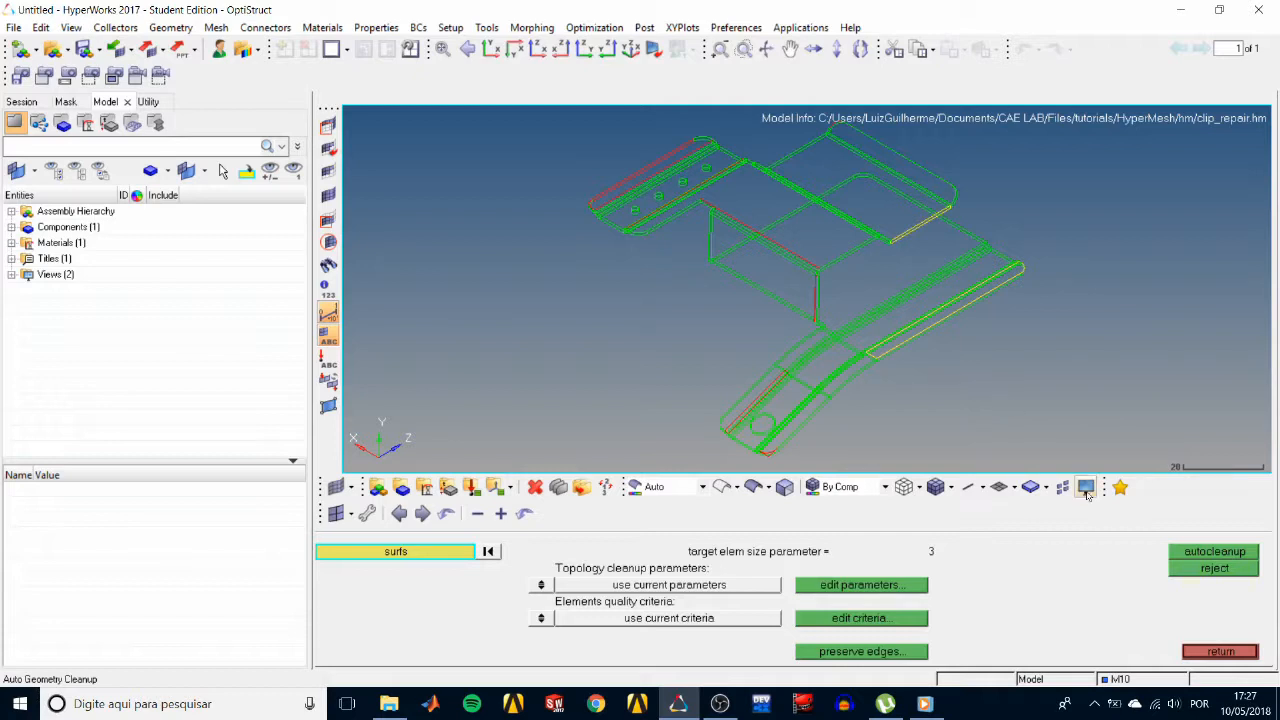
mouse_move(1086, 487)
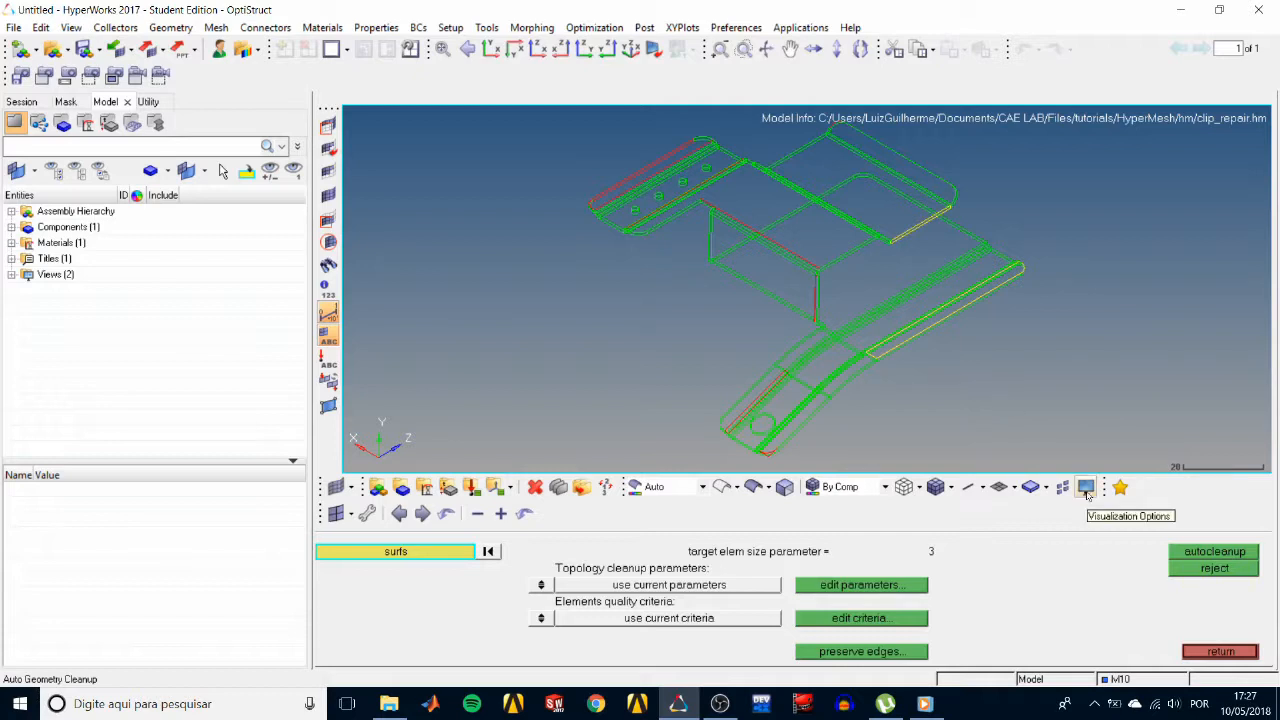
Display only free edges, then only non-manifold edges, then restore all edge types.
left_click(1085, 487)
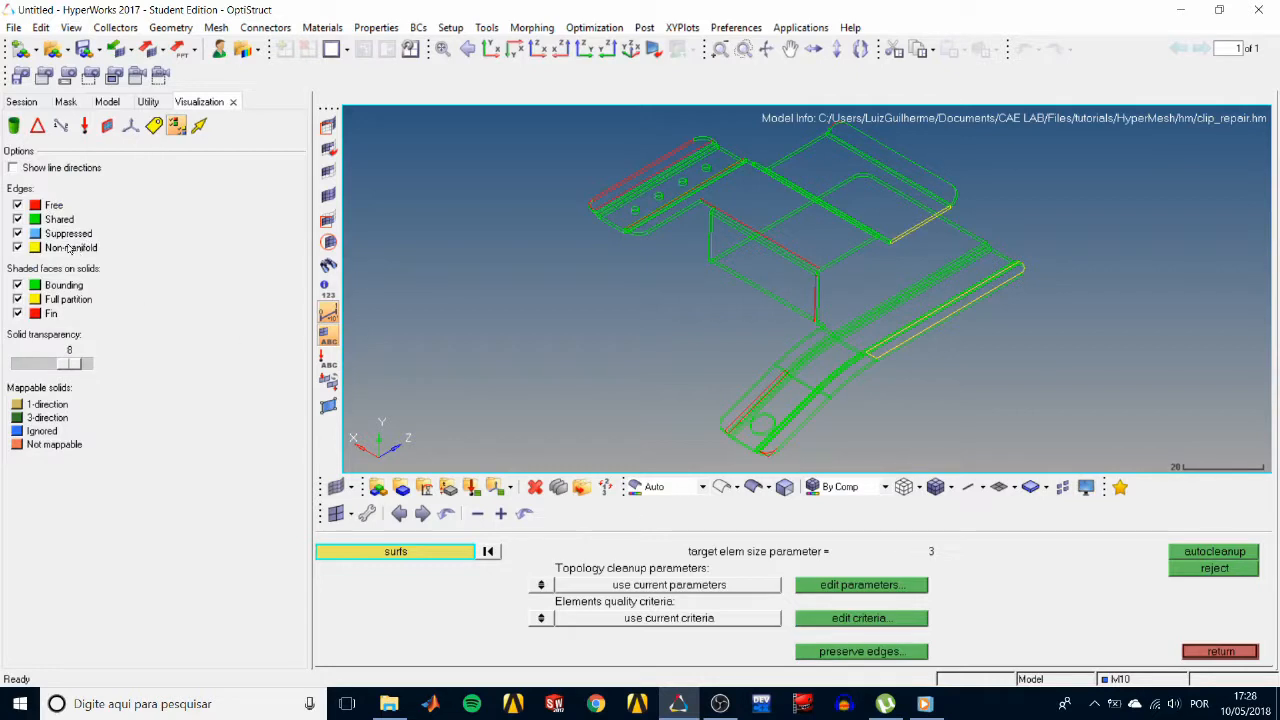
left_click(18, 219)
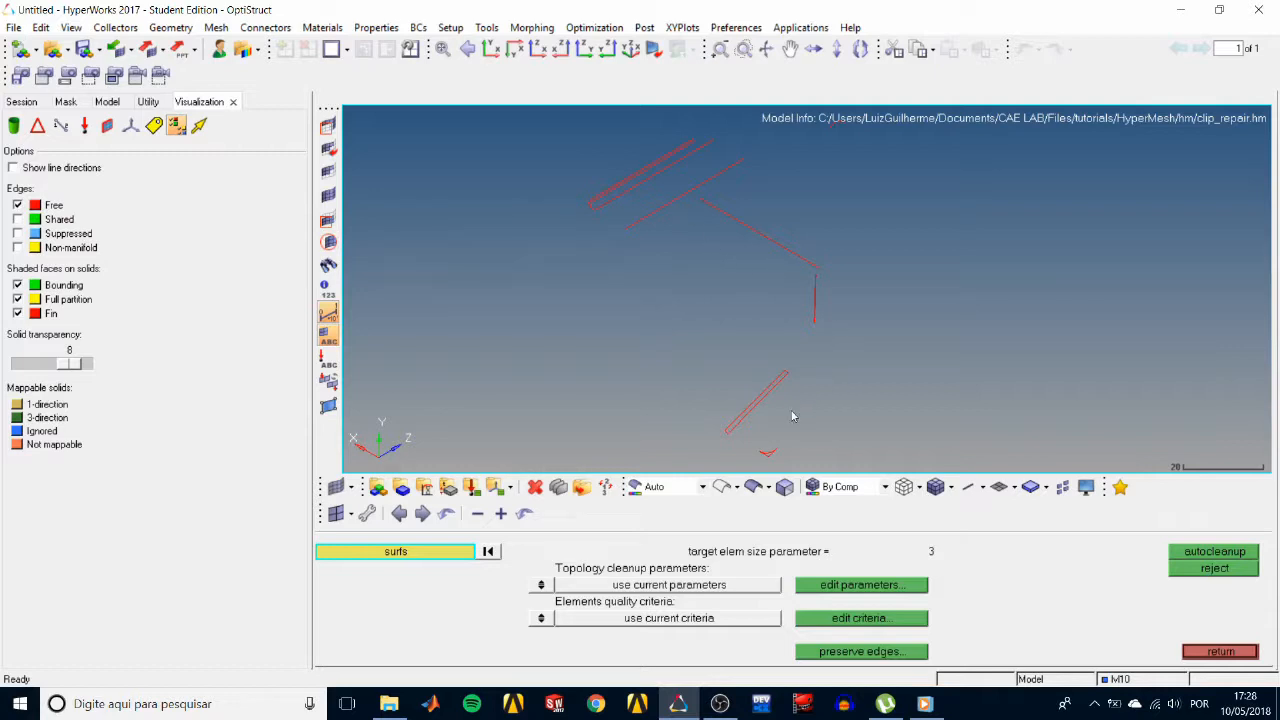
mouse_move(819, 293)
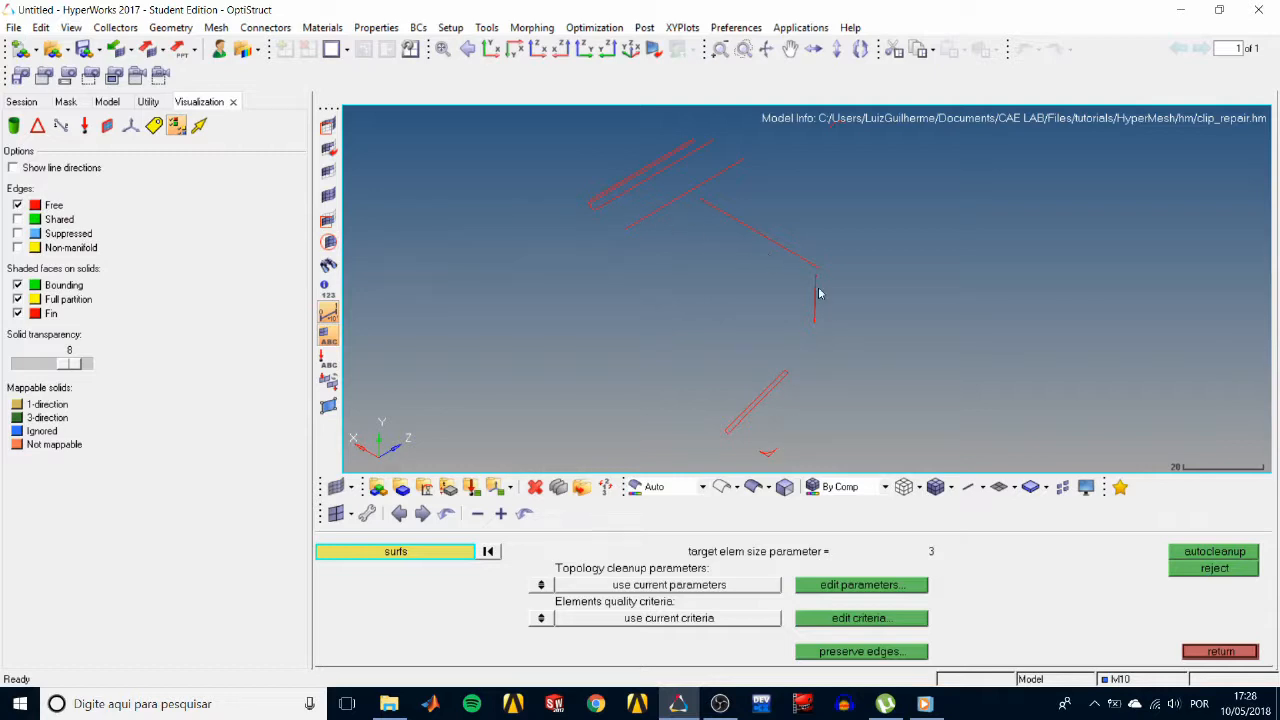
left_click(17, 205)
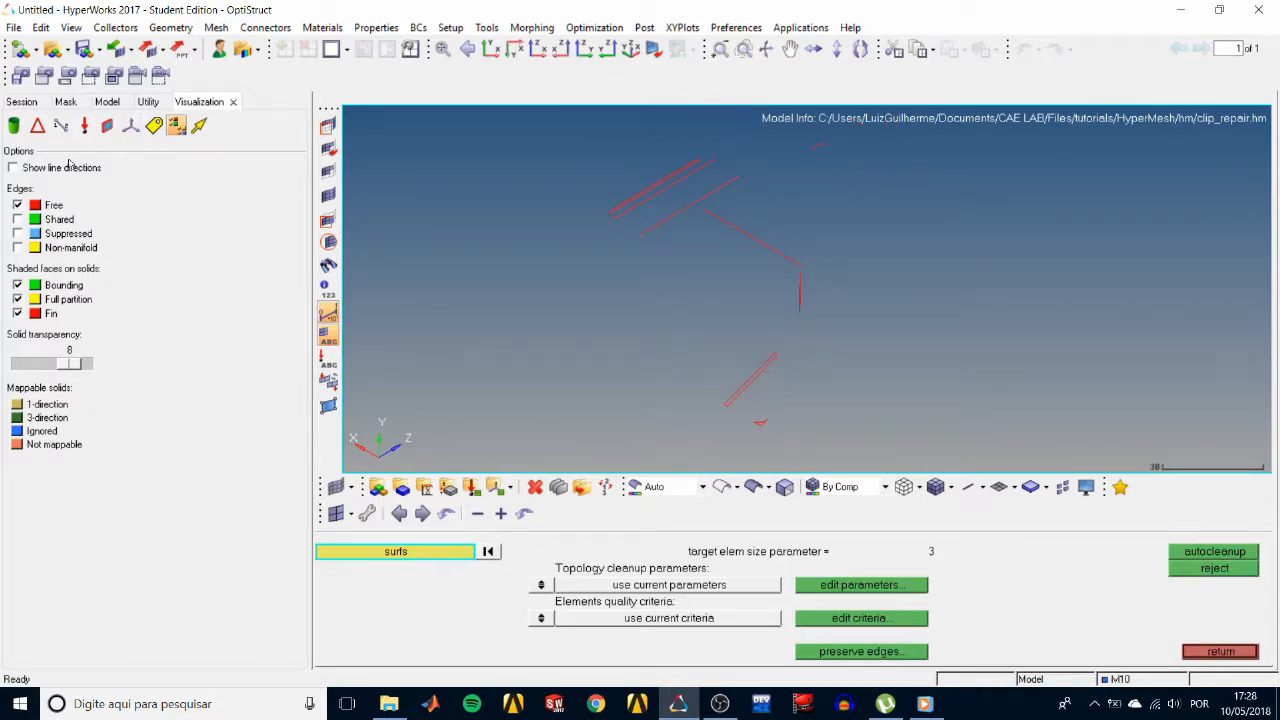
left_click(17, 205)
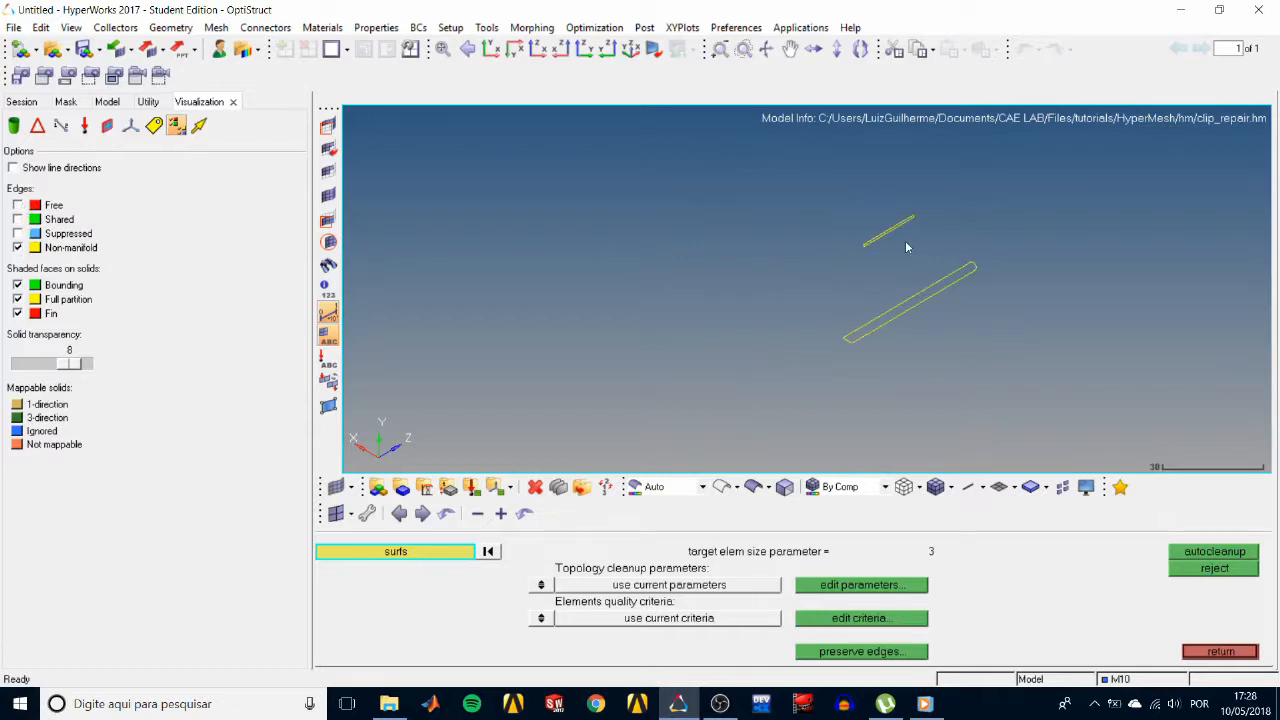
mouse_move(884, 243)
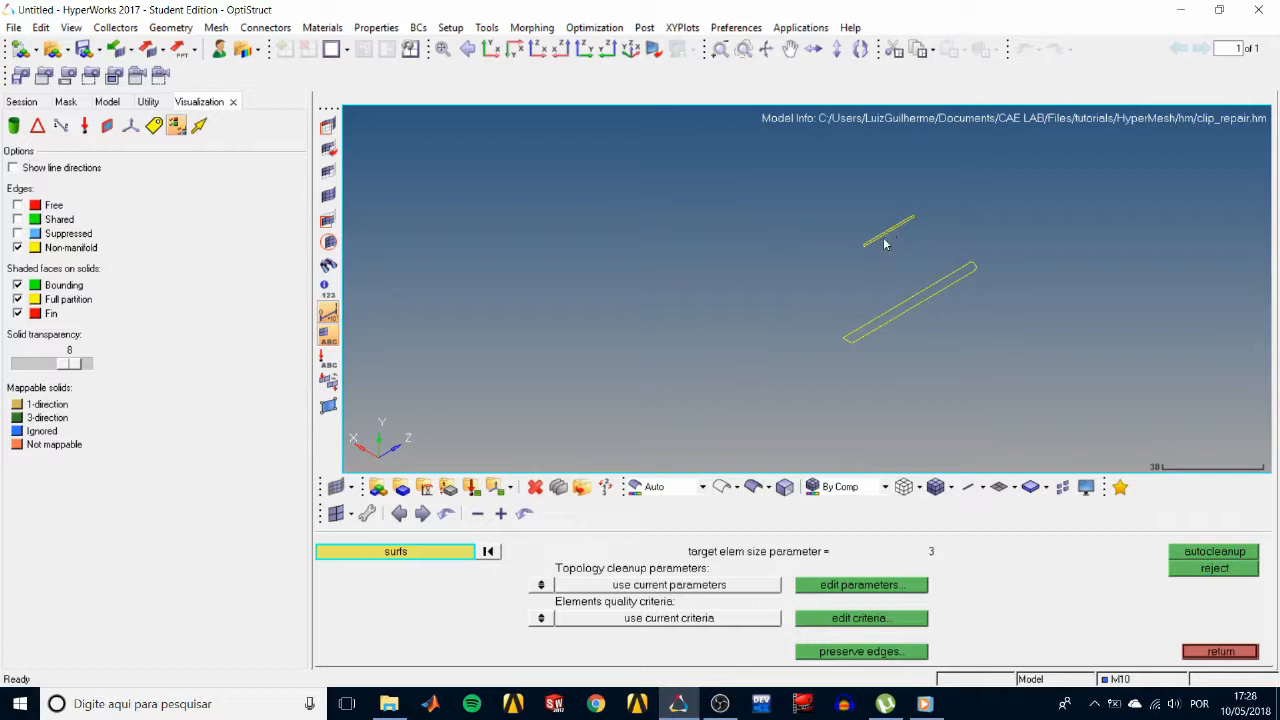
mouse_move(867, 275)
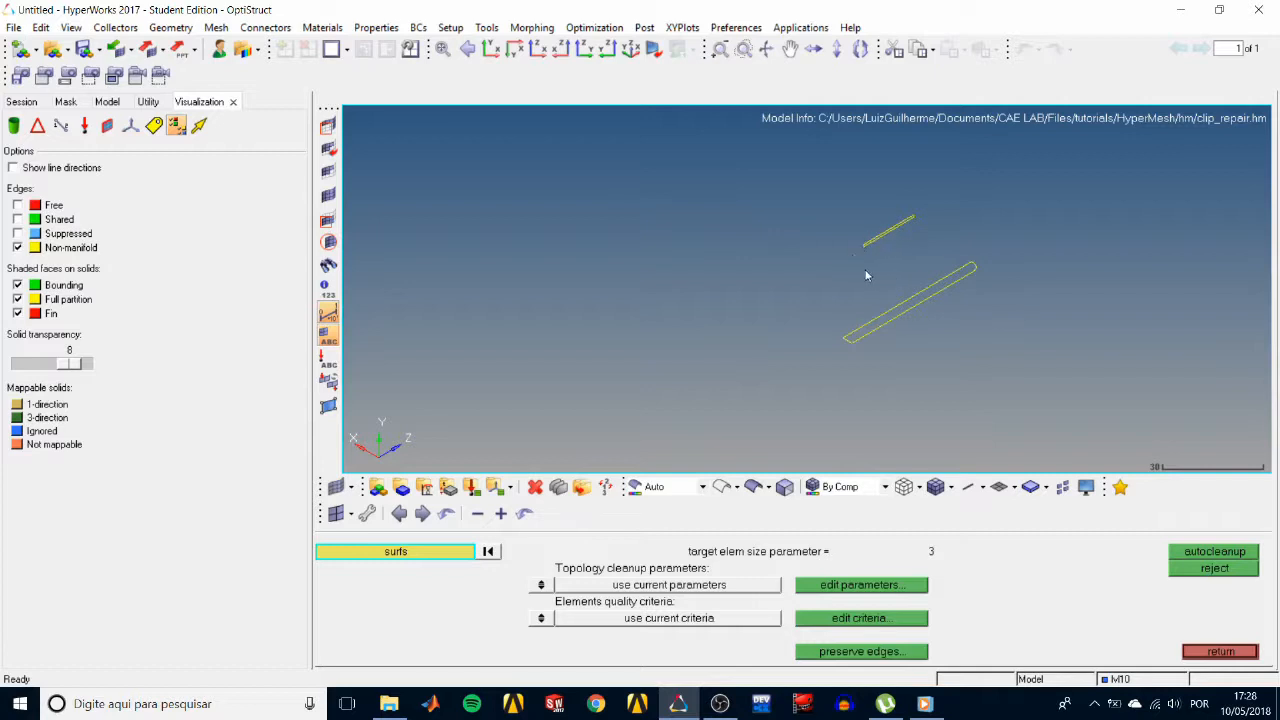
mouse_move(919, 288)
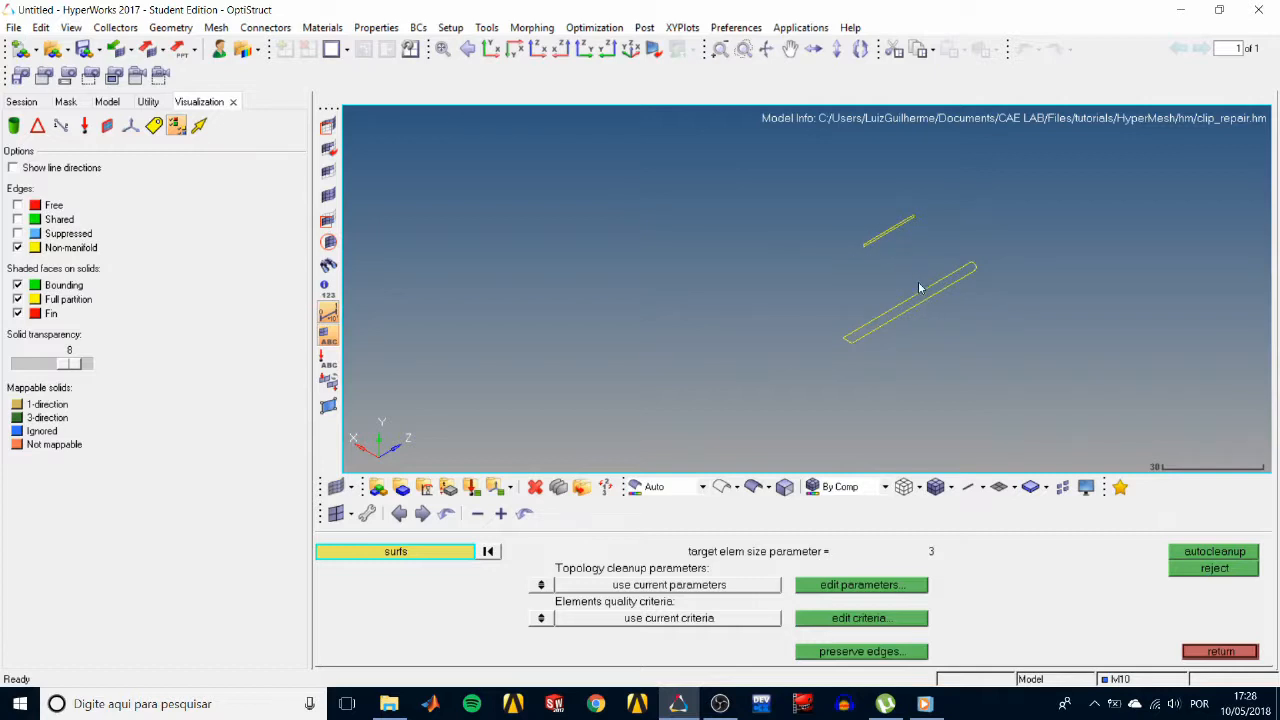
mouse_move(923, 303)
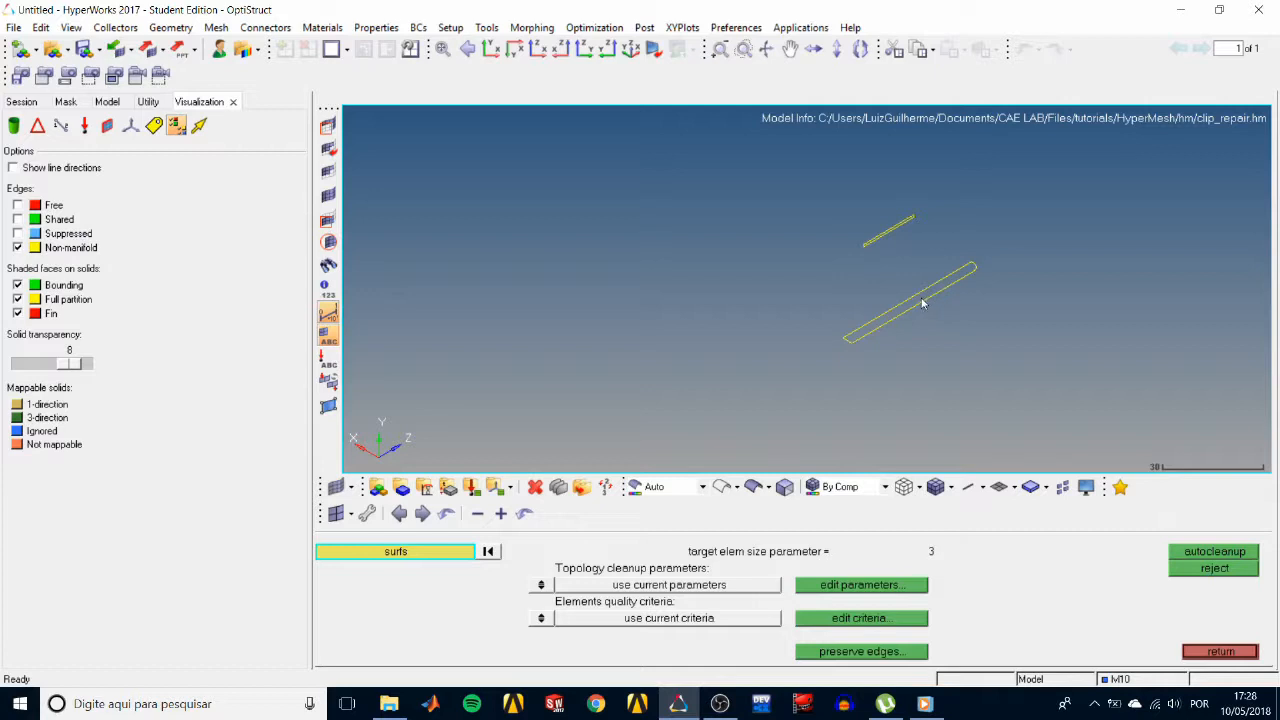
left_click(18, 233)
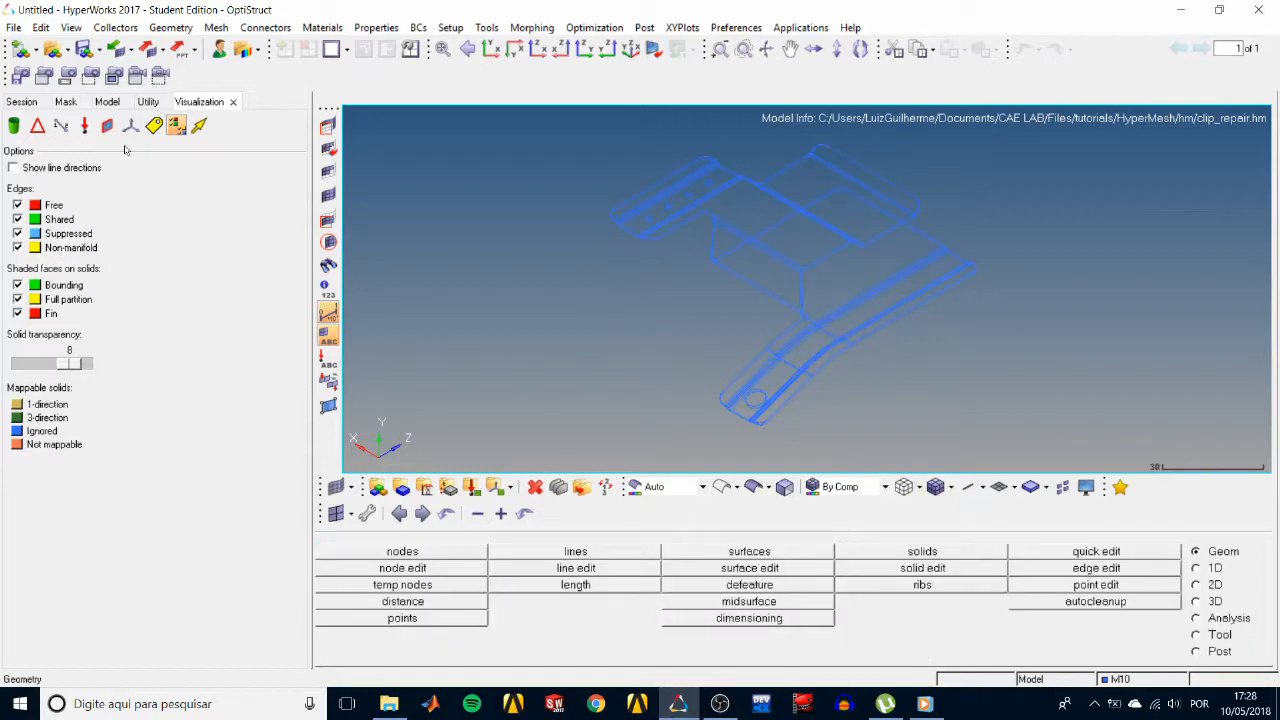
Bring back the Model browser and display the clip geometry as shaded surfaces.
left_click(106, 101)
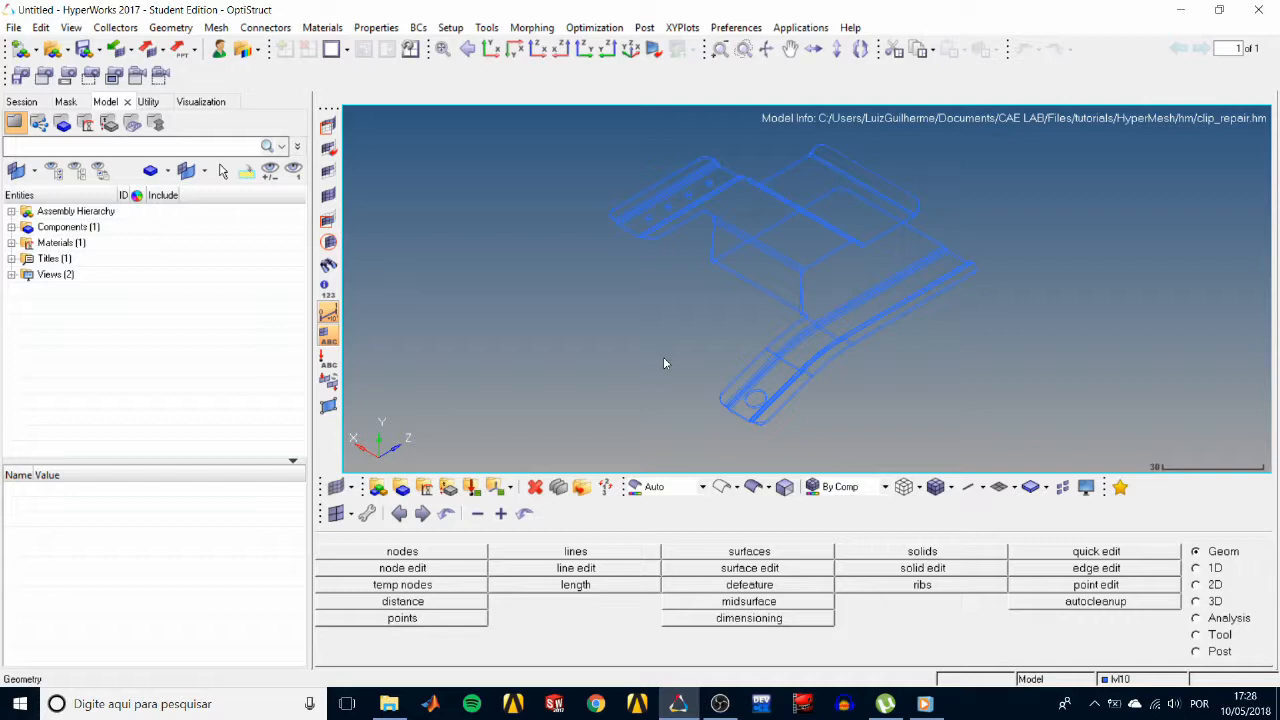
left_click(755, 487)
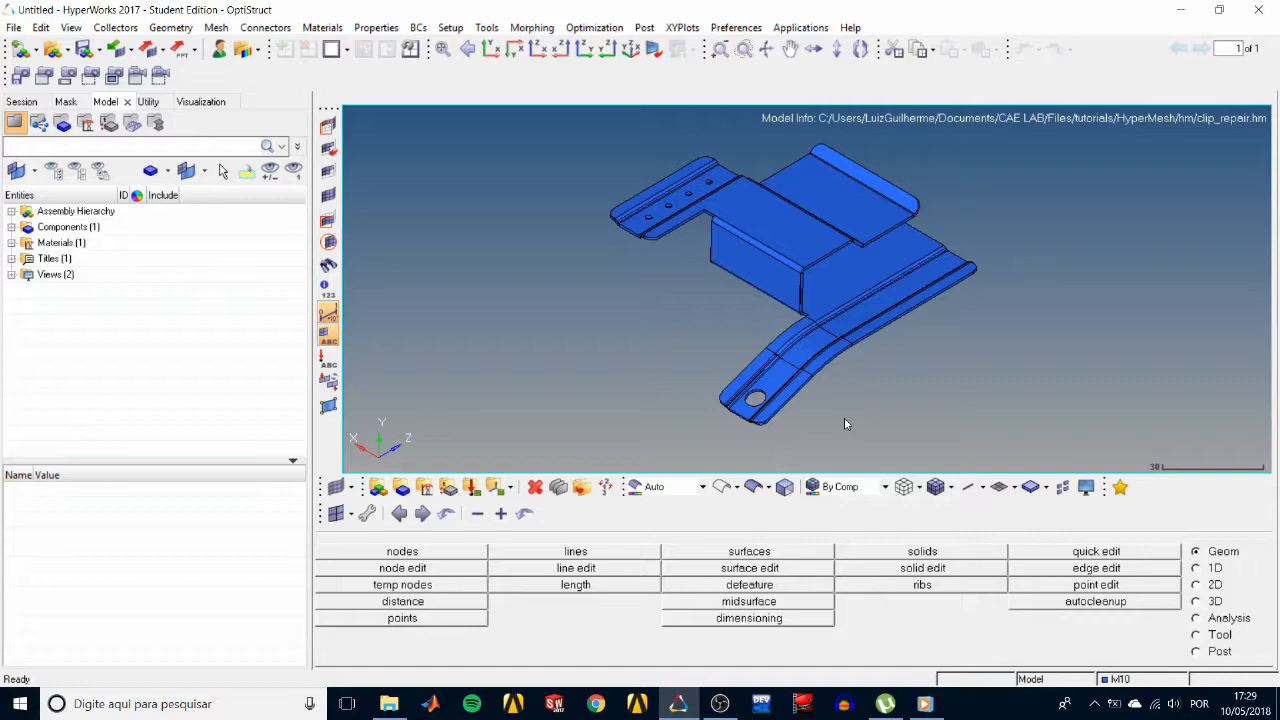
mouse_move(830, 411)
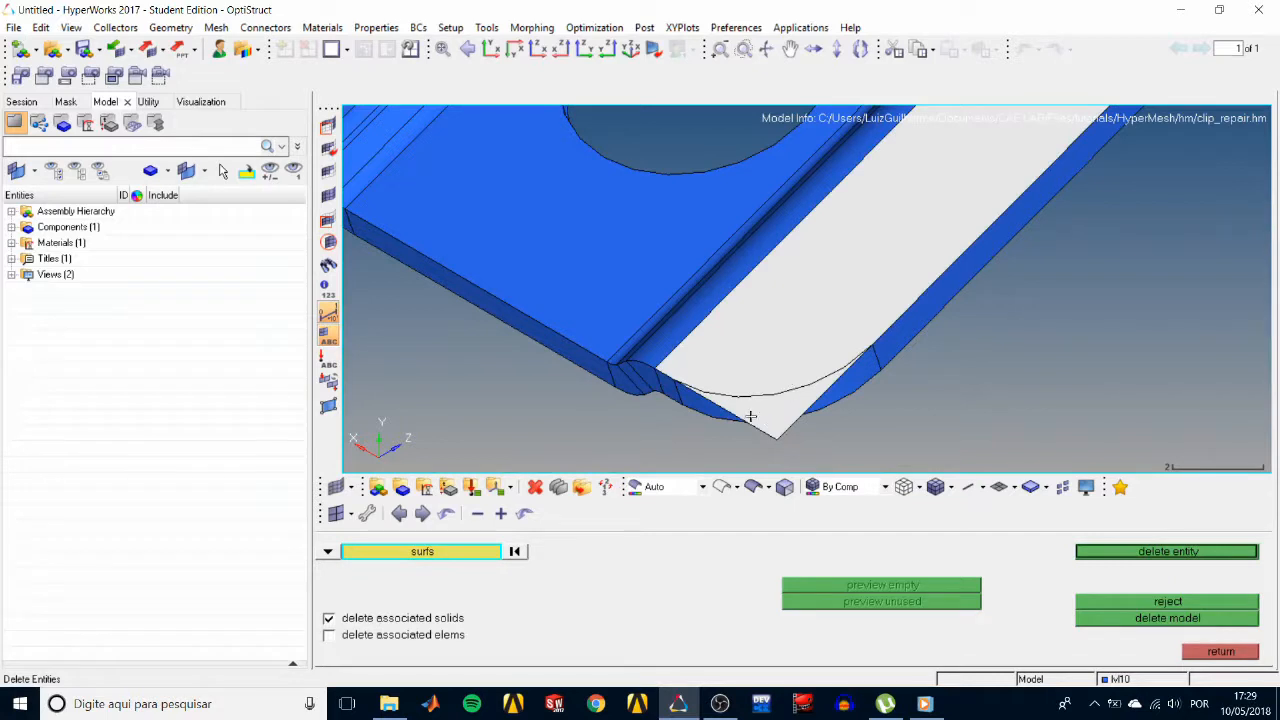
mouse_move(794, 388)
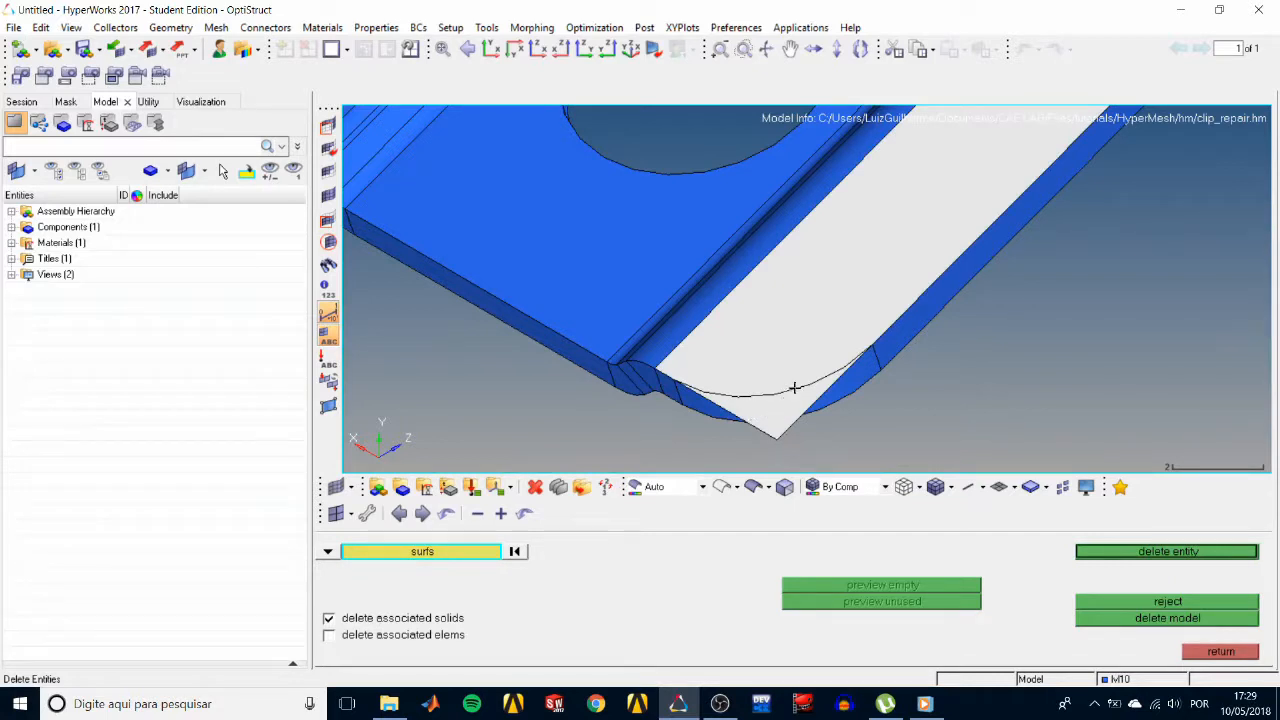
mouse_move(798, 392)
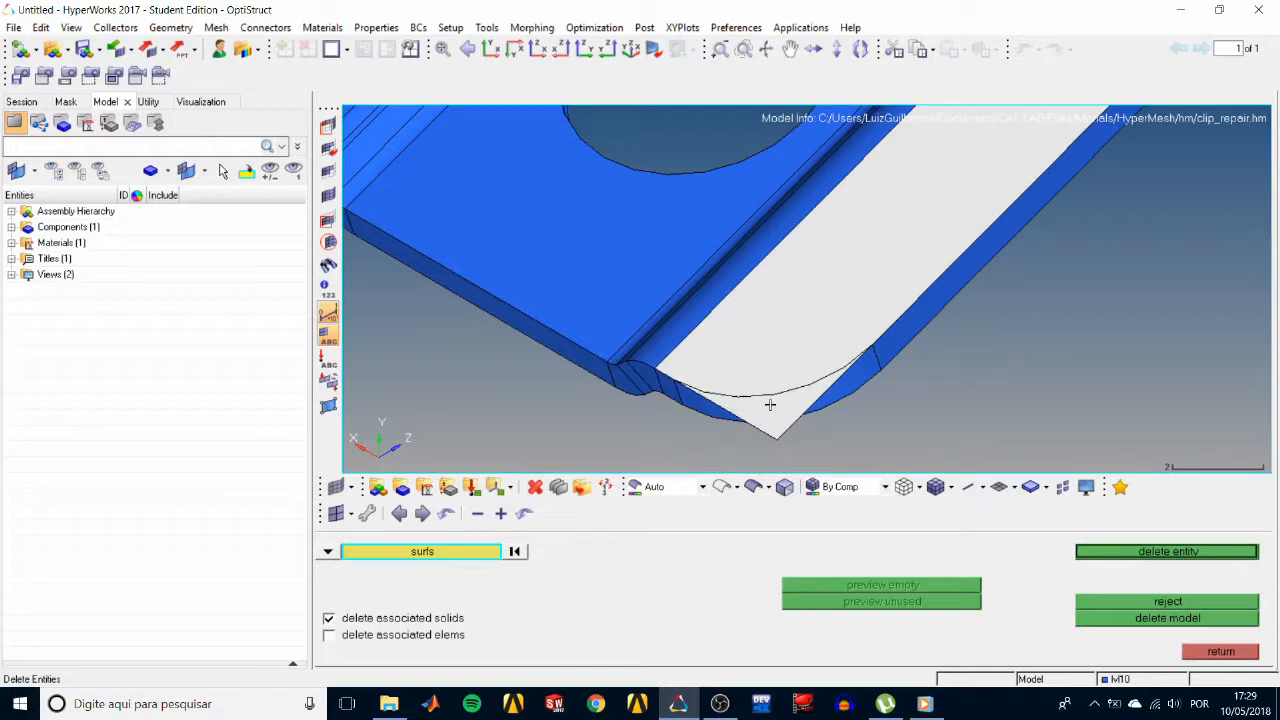
mouse_move(770, 370)
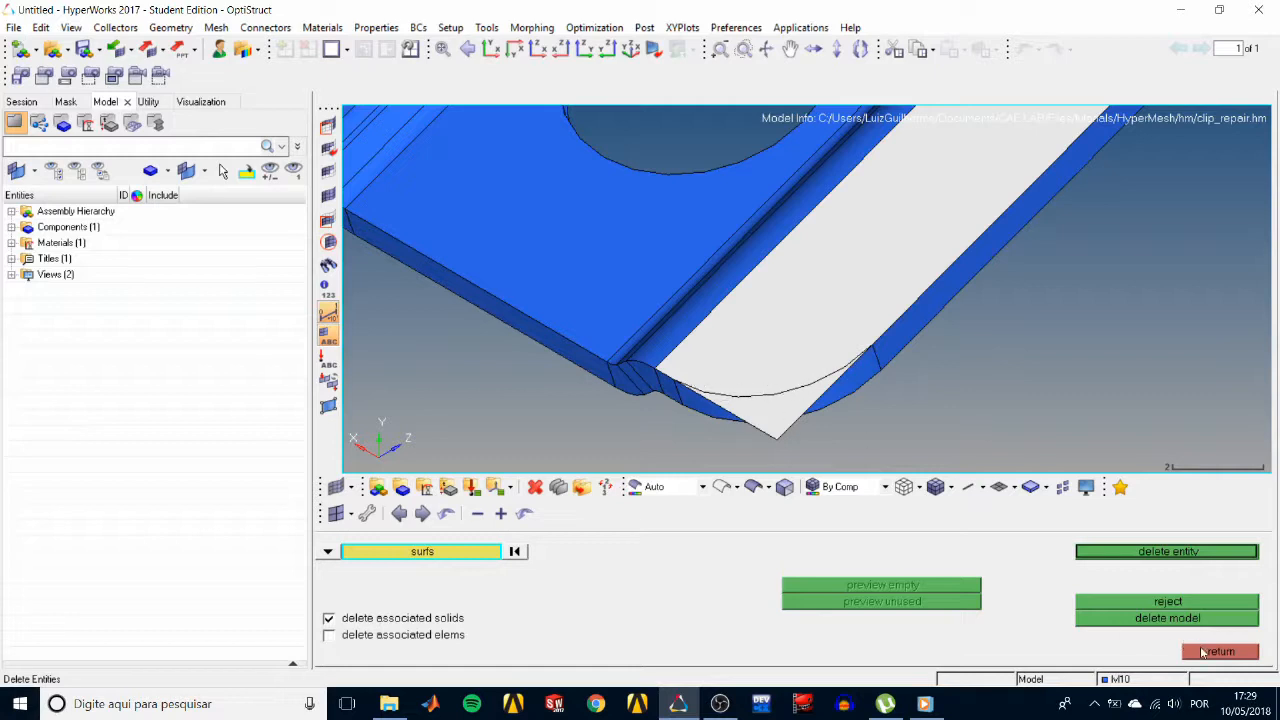
Exit the Delete panel without deleting, keeping the triangular corner surface.
left_click(1219, 651)
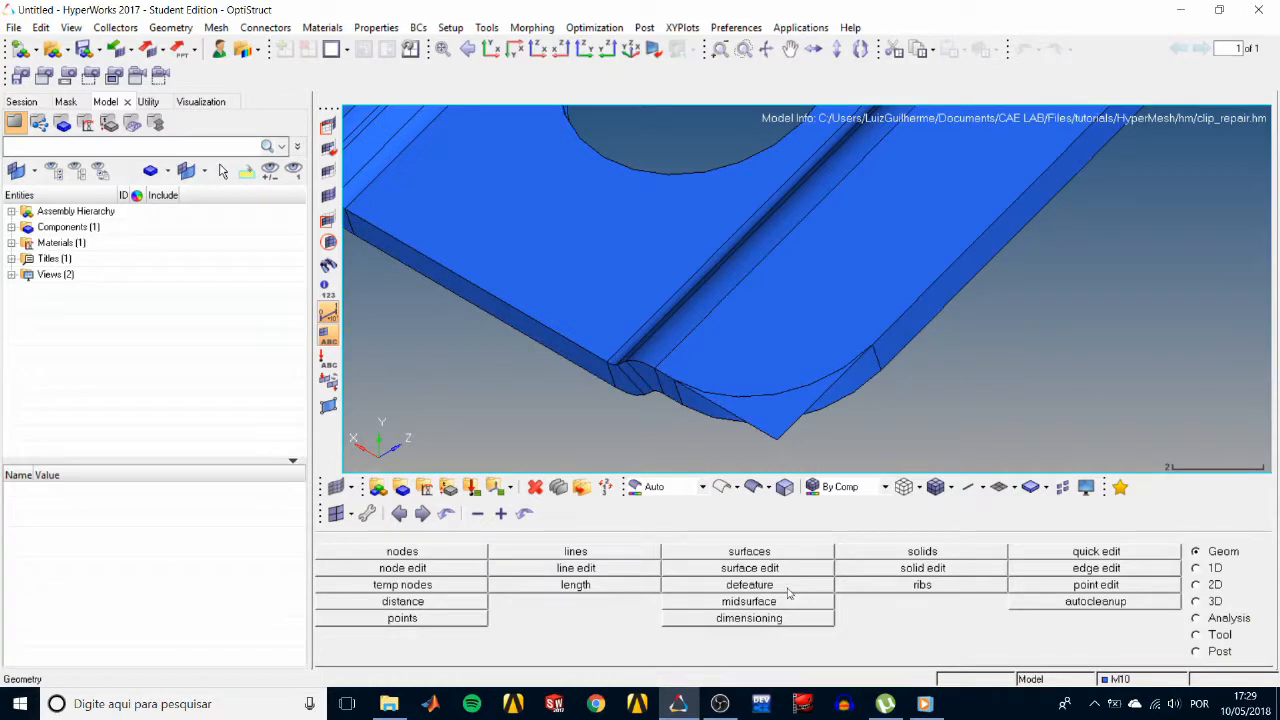
Trim the triangular corner surface along the curved line with trim with lines.
left_click(749, 567)
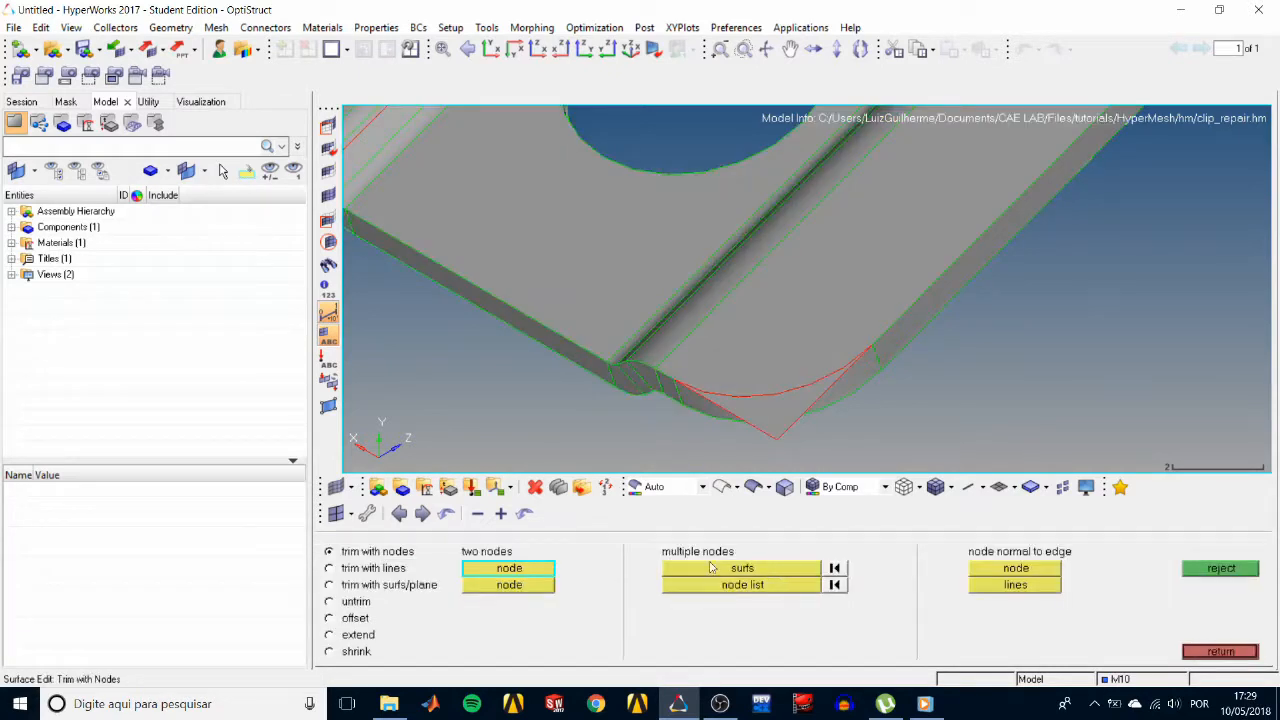
mouse_move(387, 573)
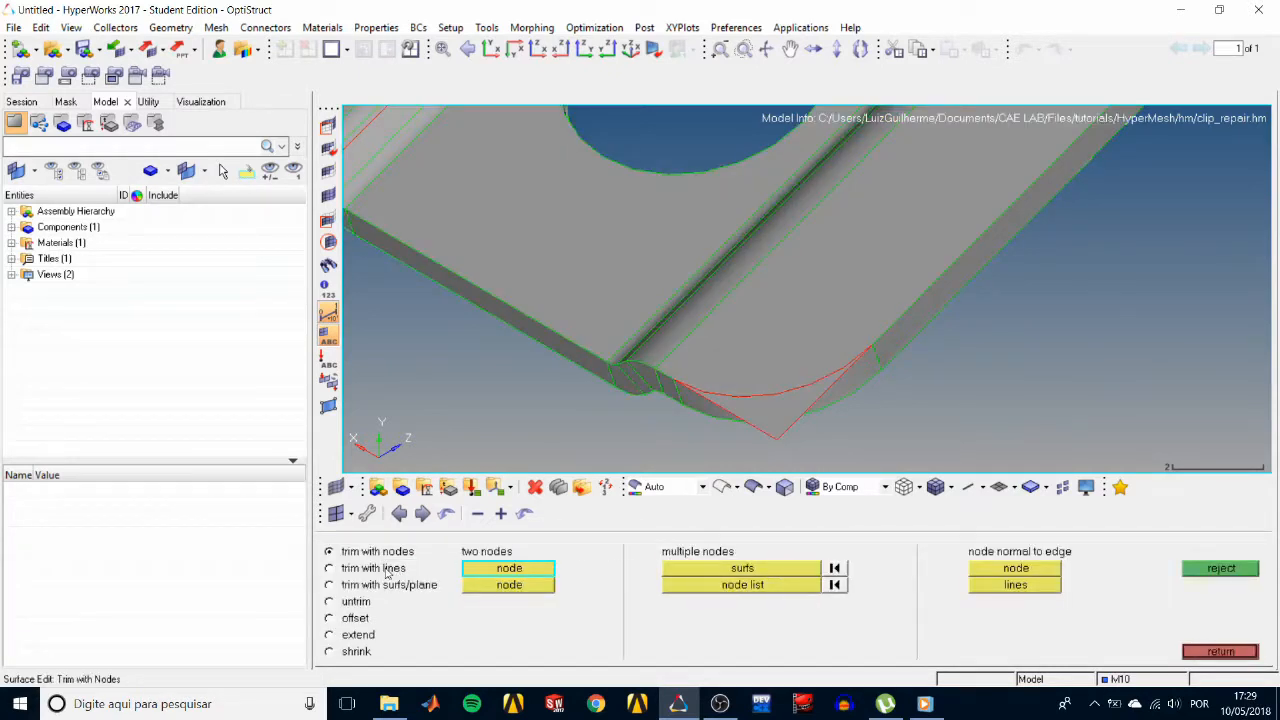
left_click(329, 568)
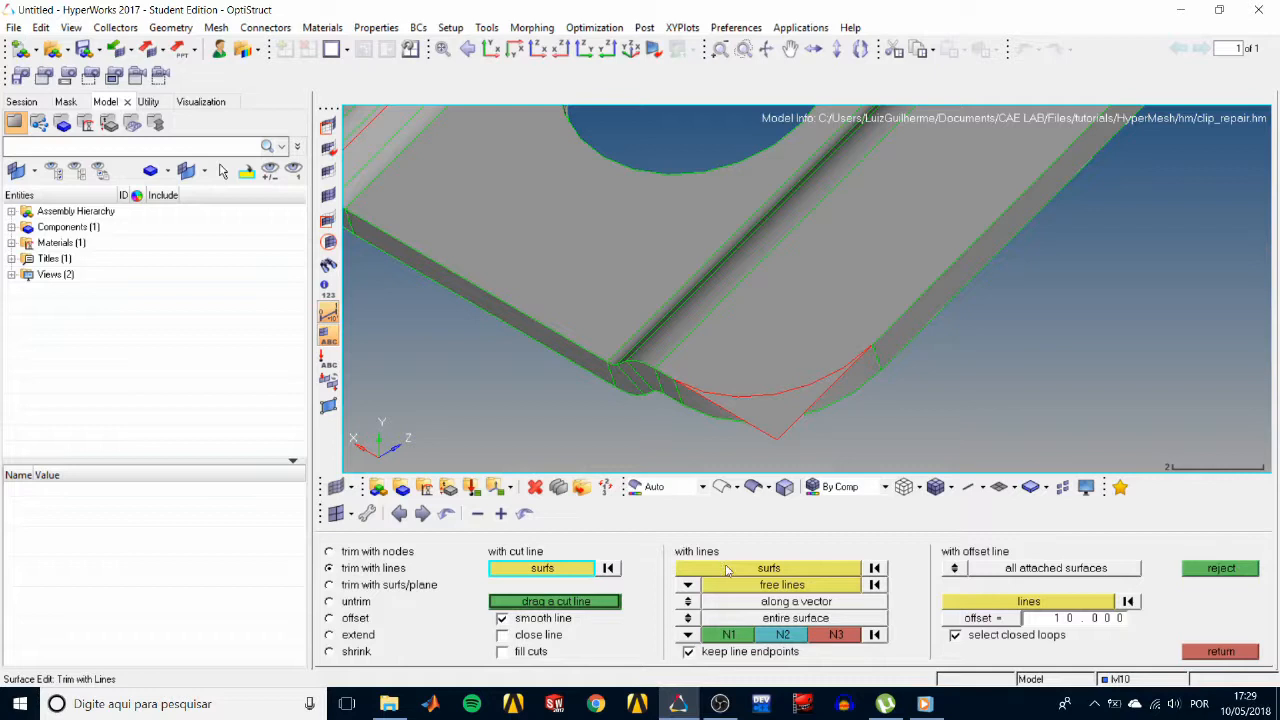
left_click(768, 568)
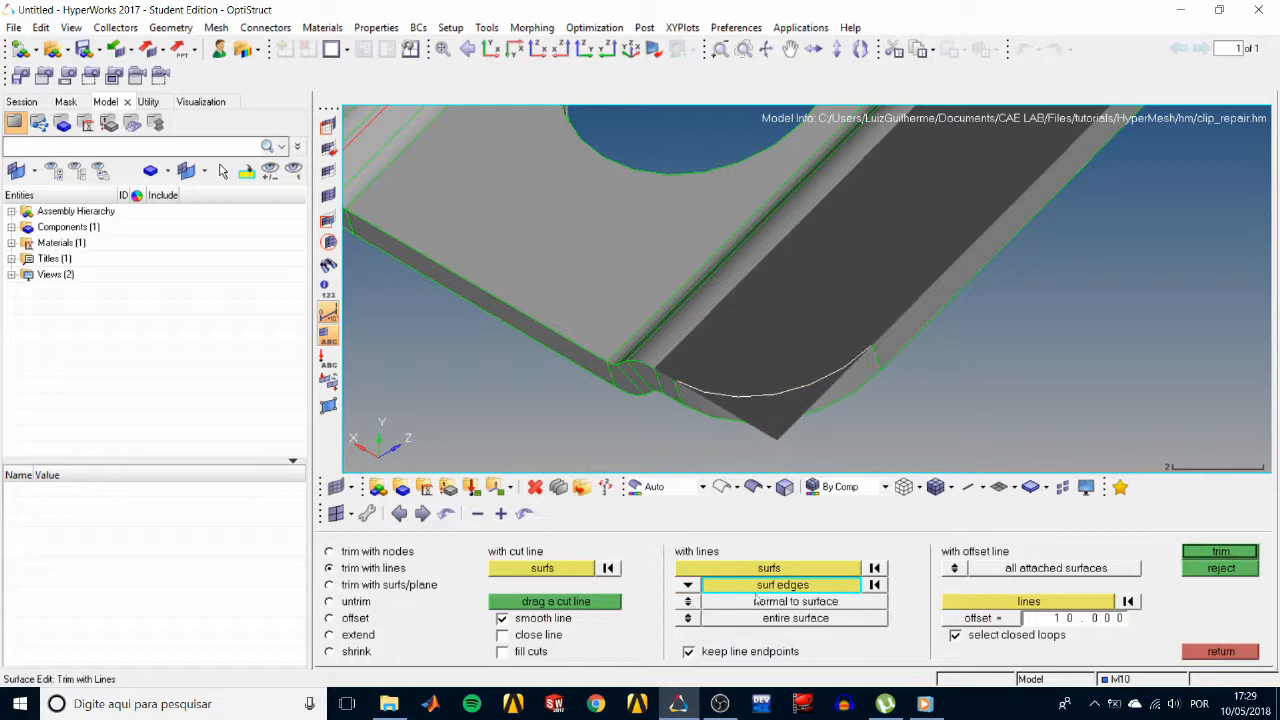
left_click(1220, 551)
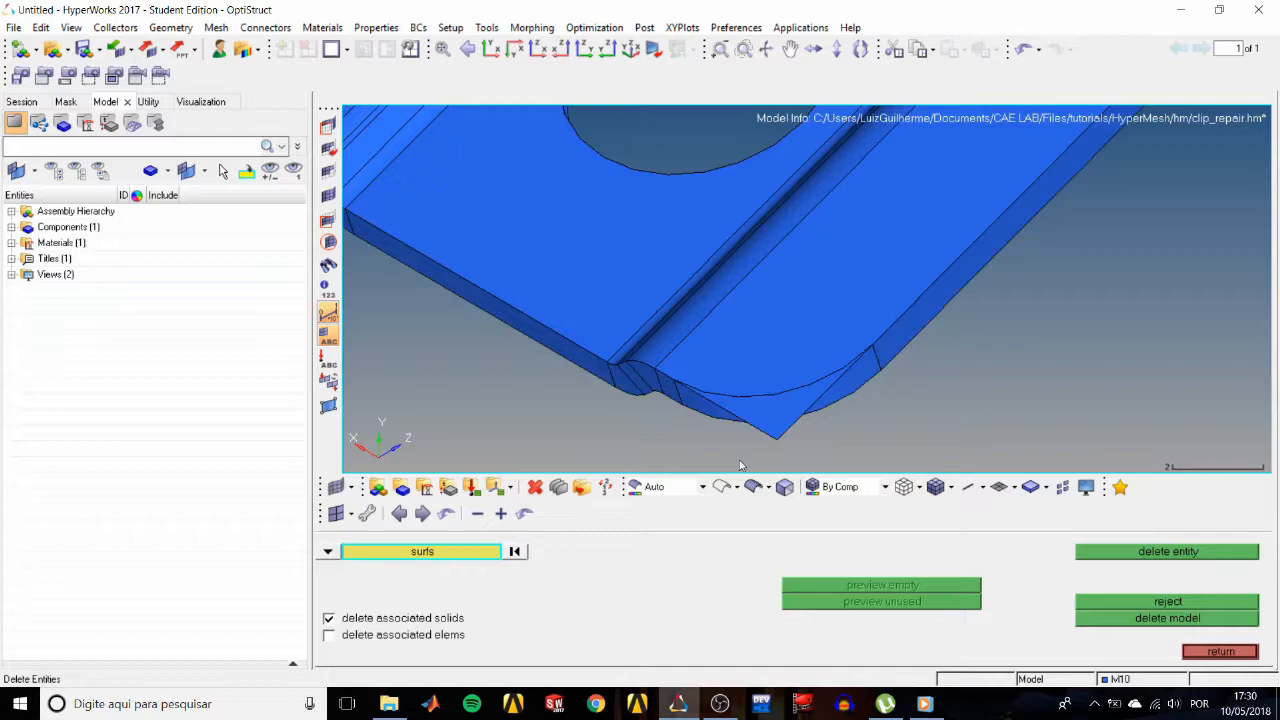
Delete the leftover triangular scrap outside the clip's rounded corner.
left_click(1167, 551)
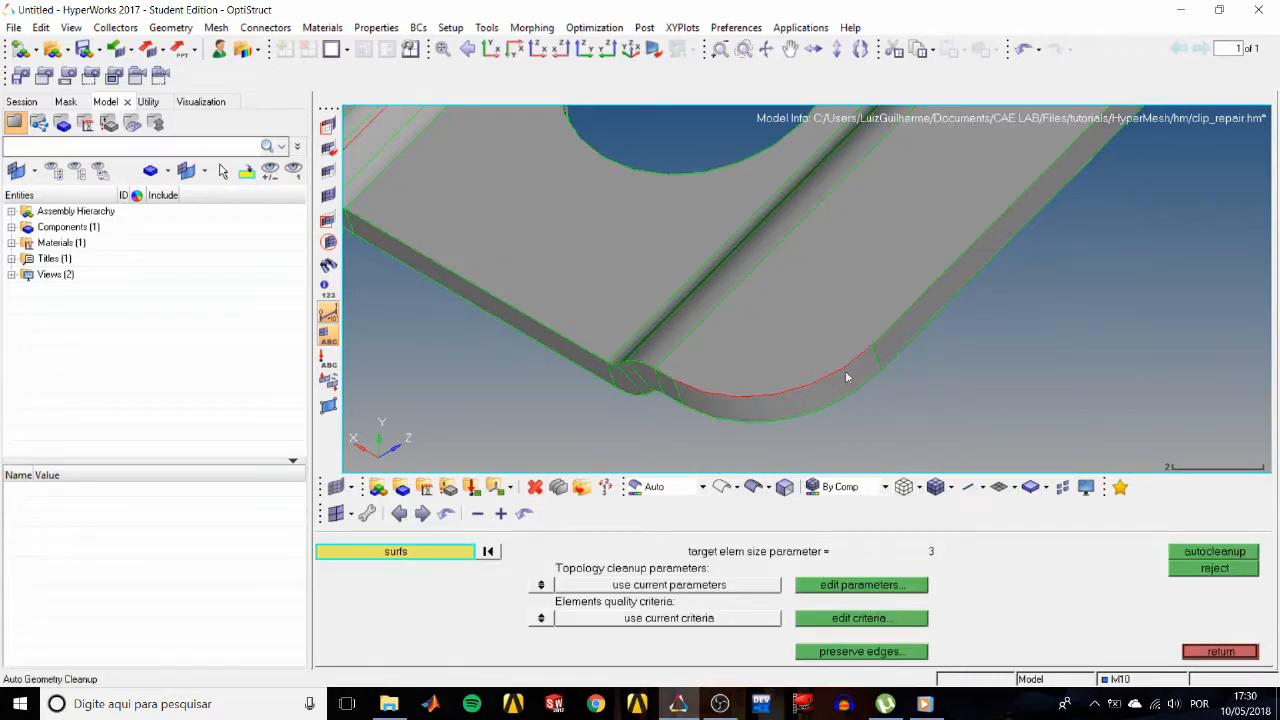
mouse_move(772, 401)
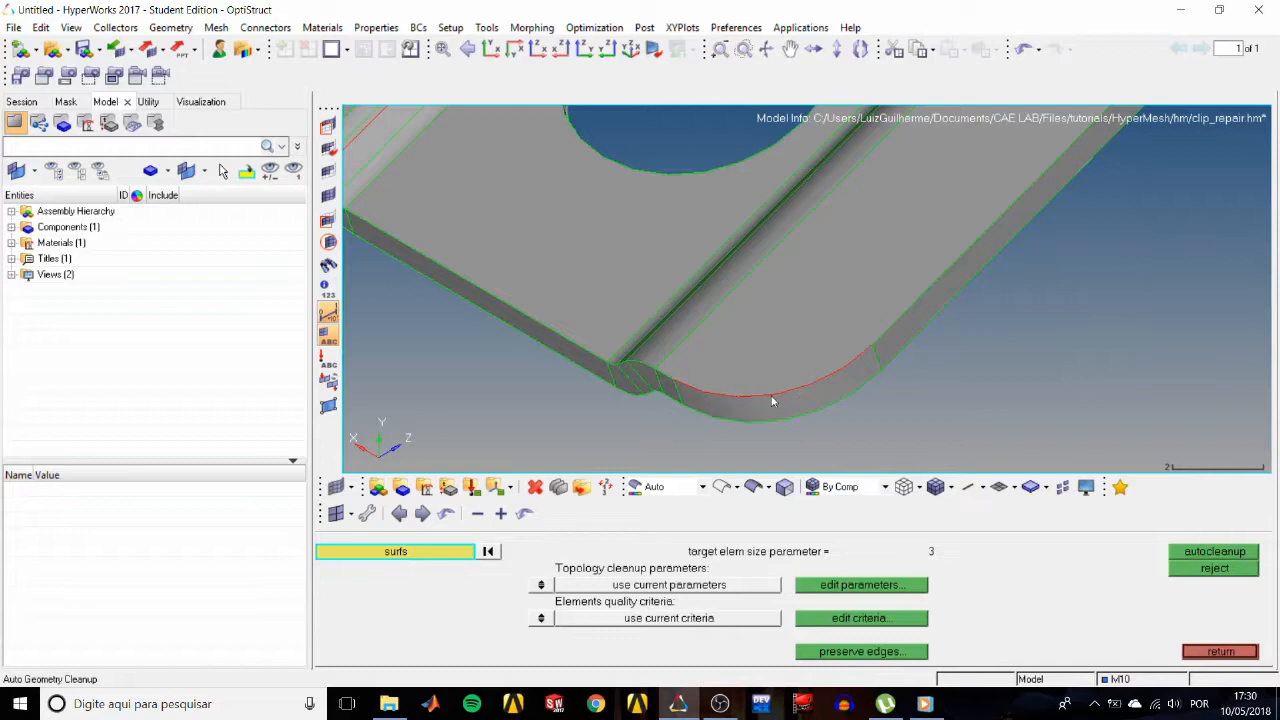
mouse_move(864, 357)
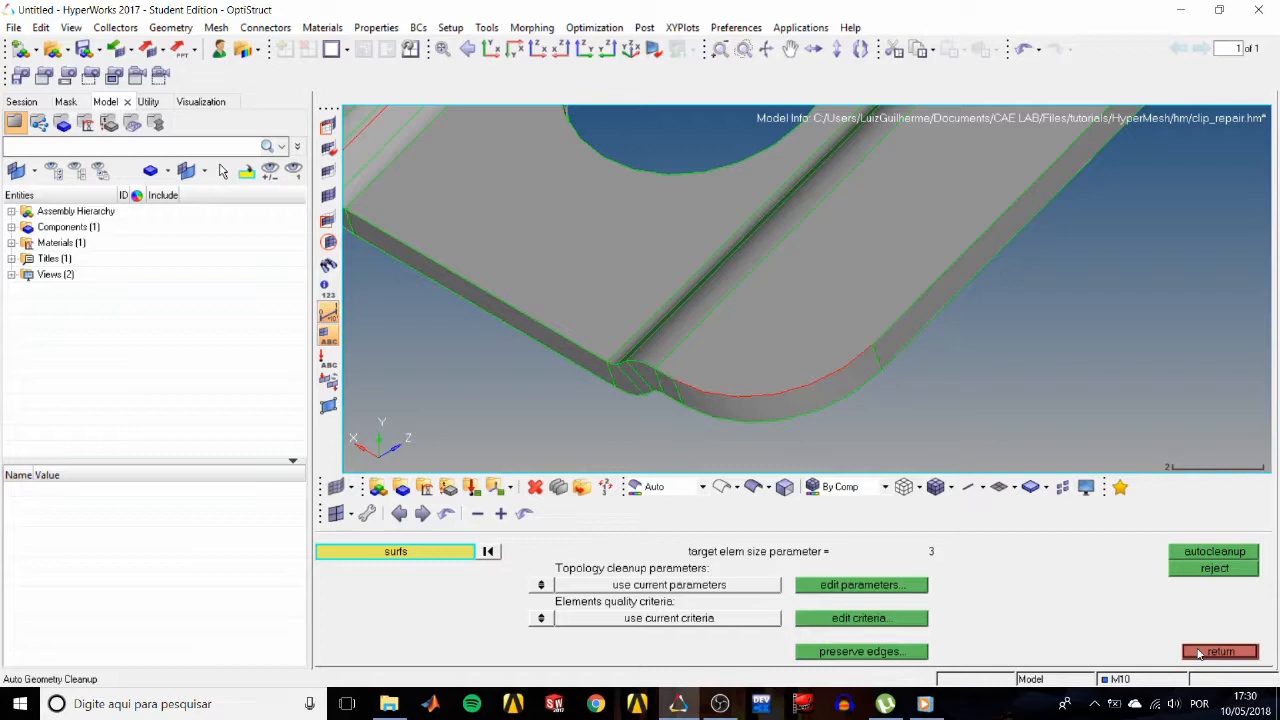
Stitch the red free edge along the rounded corner, then return to Geom.
left_click(1219, 651)
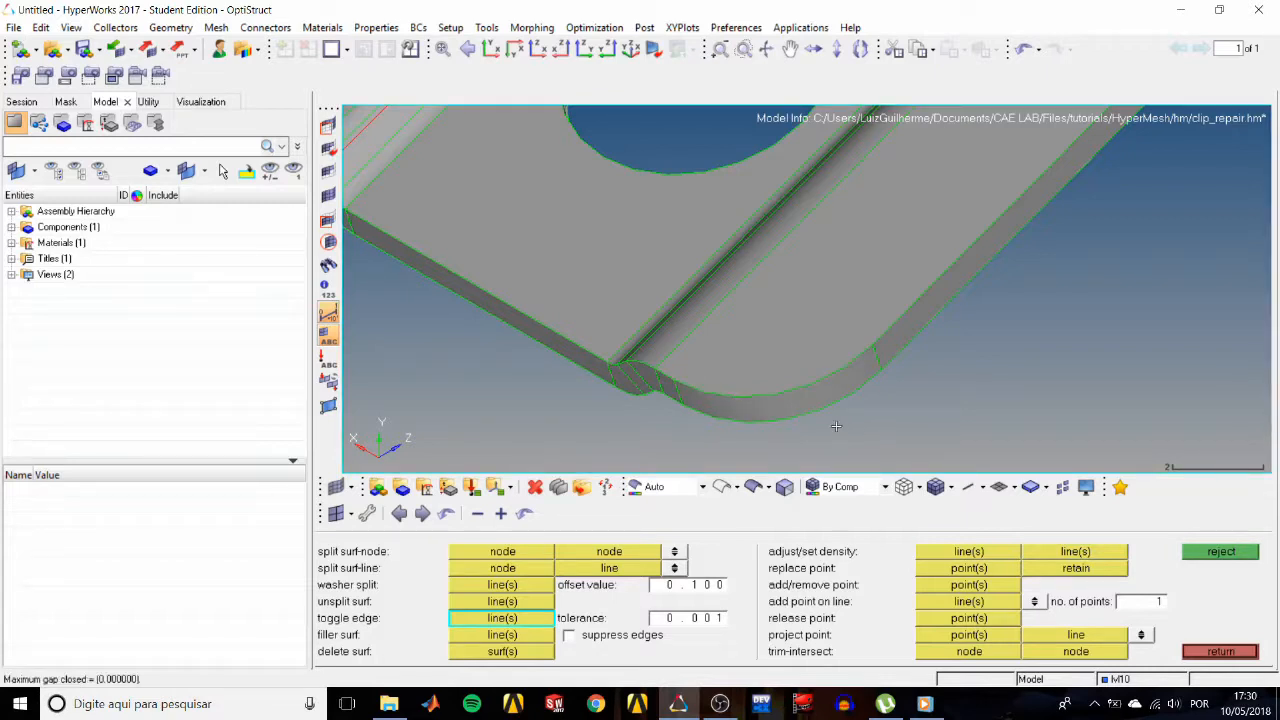
mouse_move(193, 570)
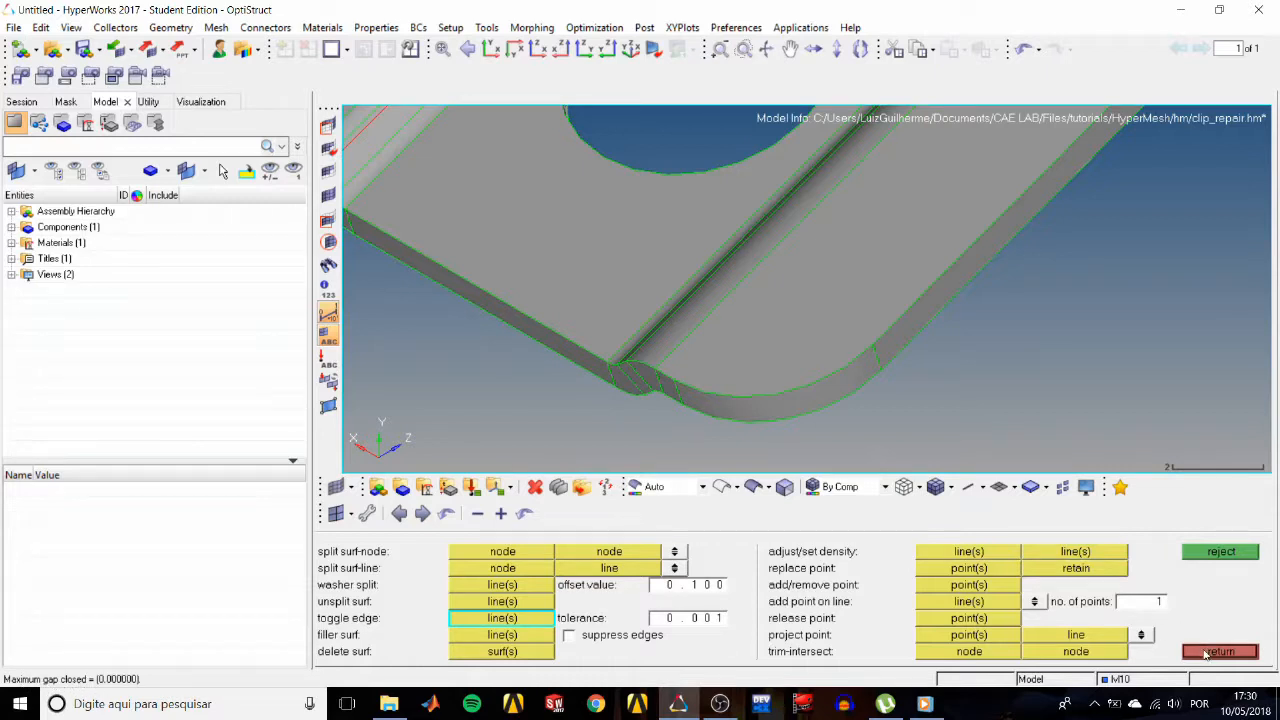
left_click(1219, 651)
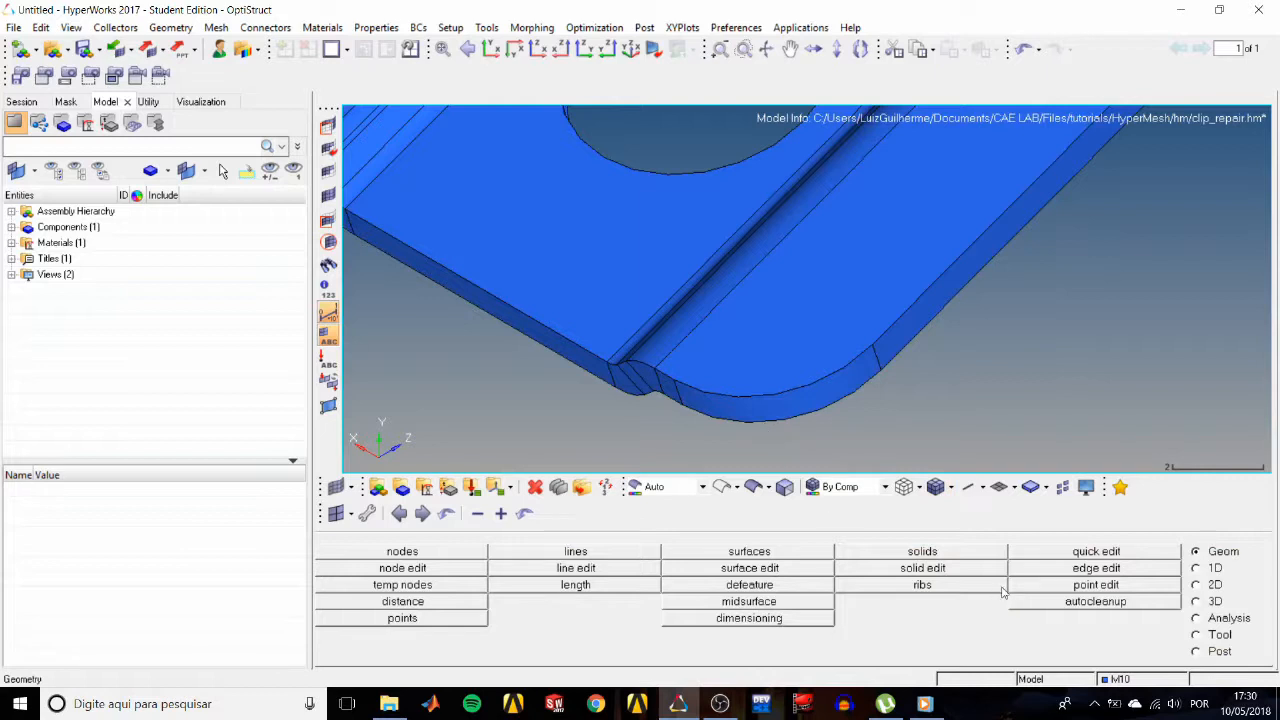
mouse_move(1010, 588)
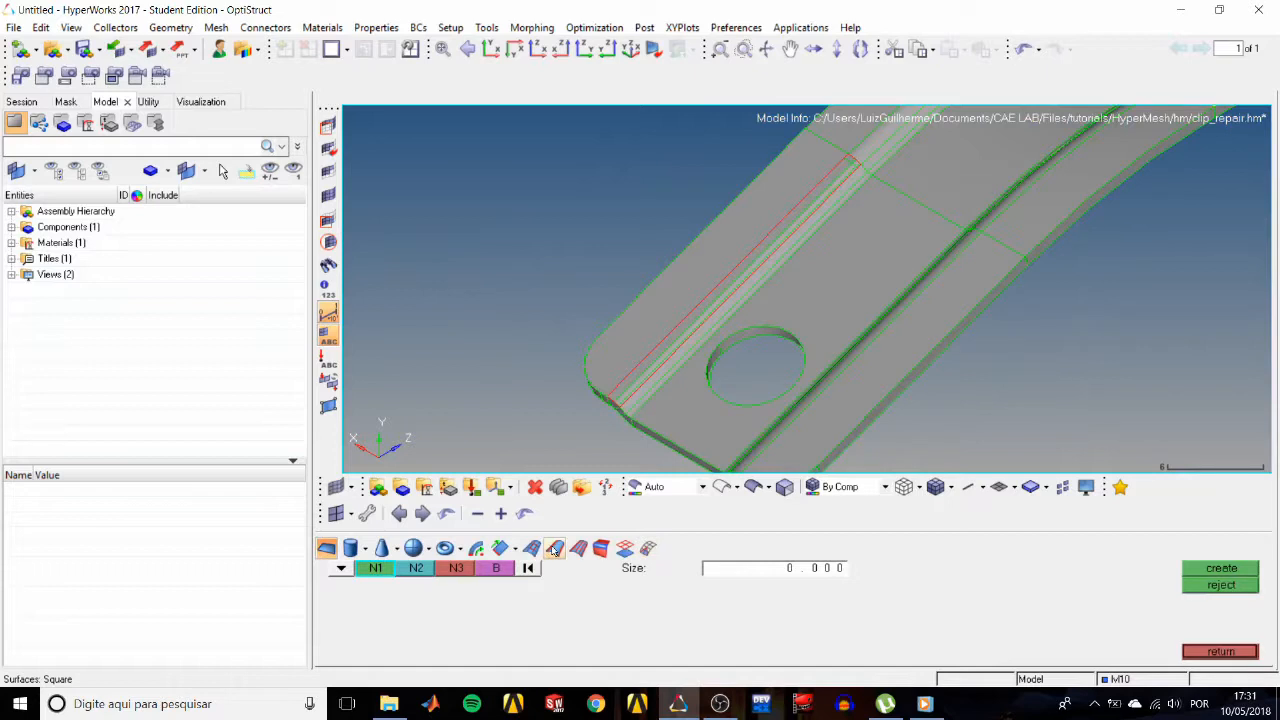
Create a filler surface from the red free-edge lines with Keep line endpoints unchecked.
left_click(531, 547)
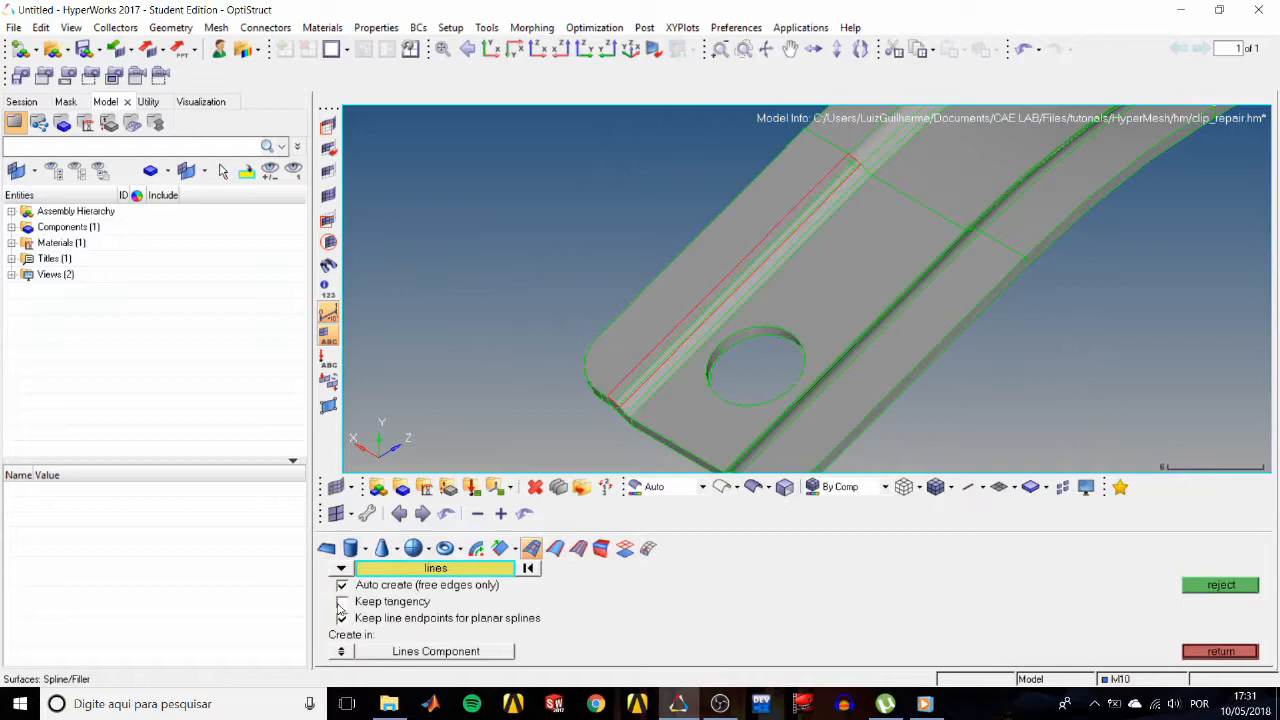
left_click(342, 618)
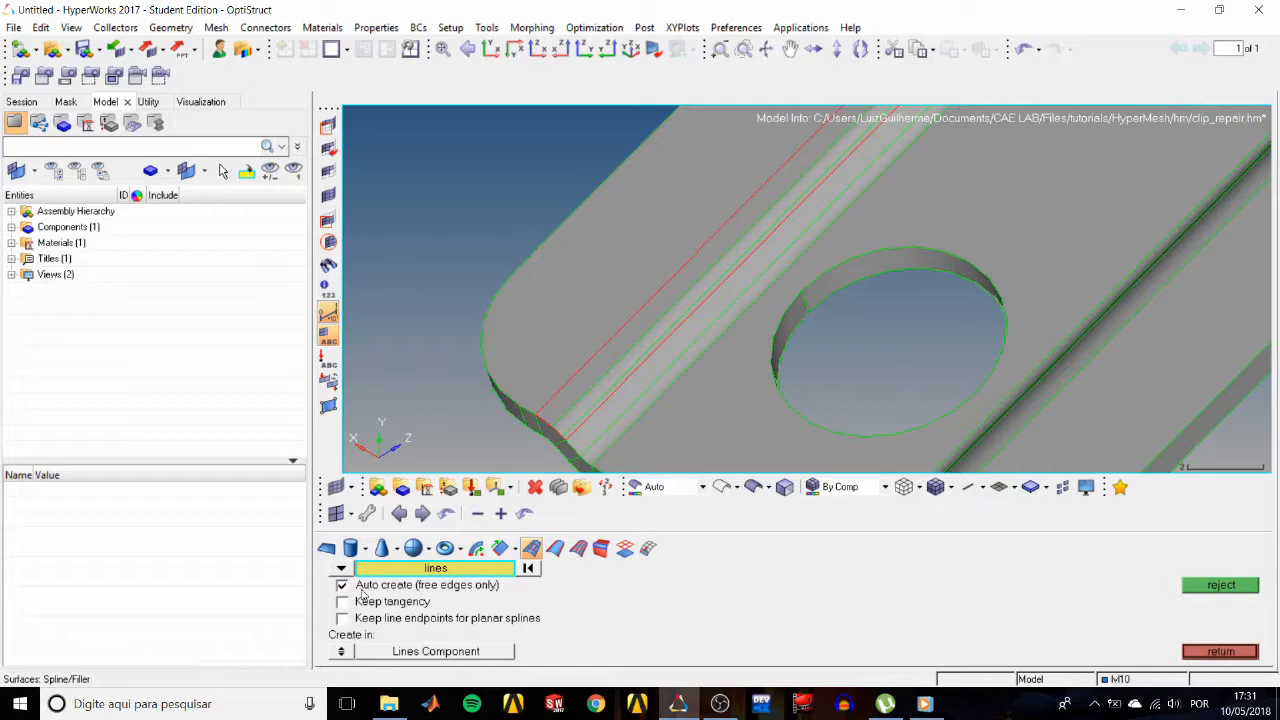
left_click(558, 390)
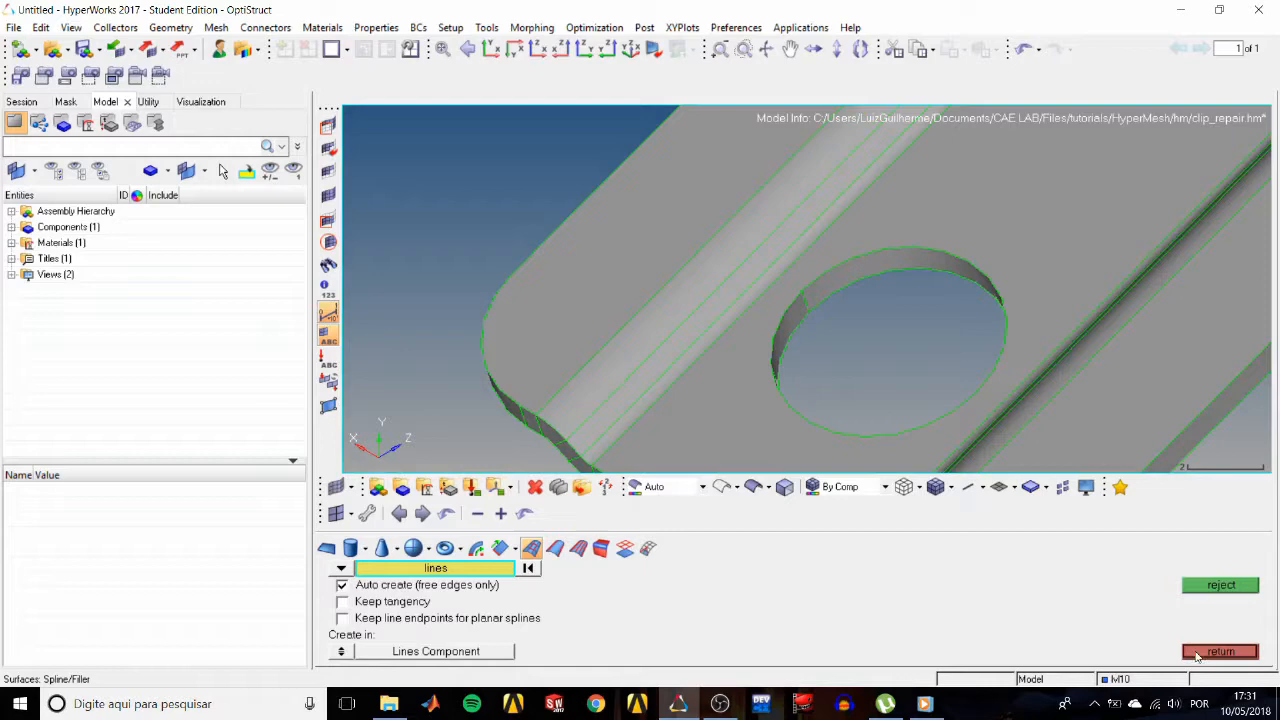
left_click(1220, 651)
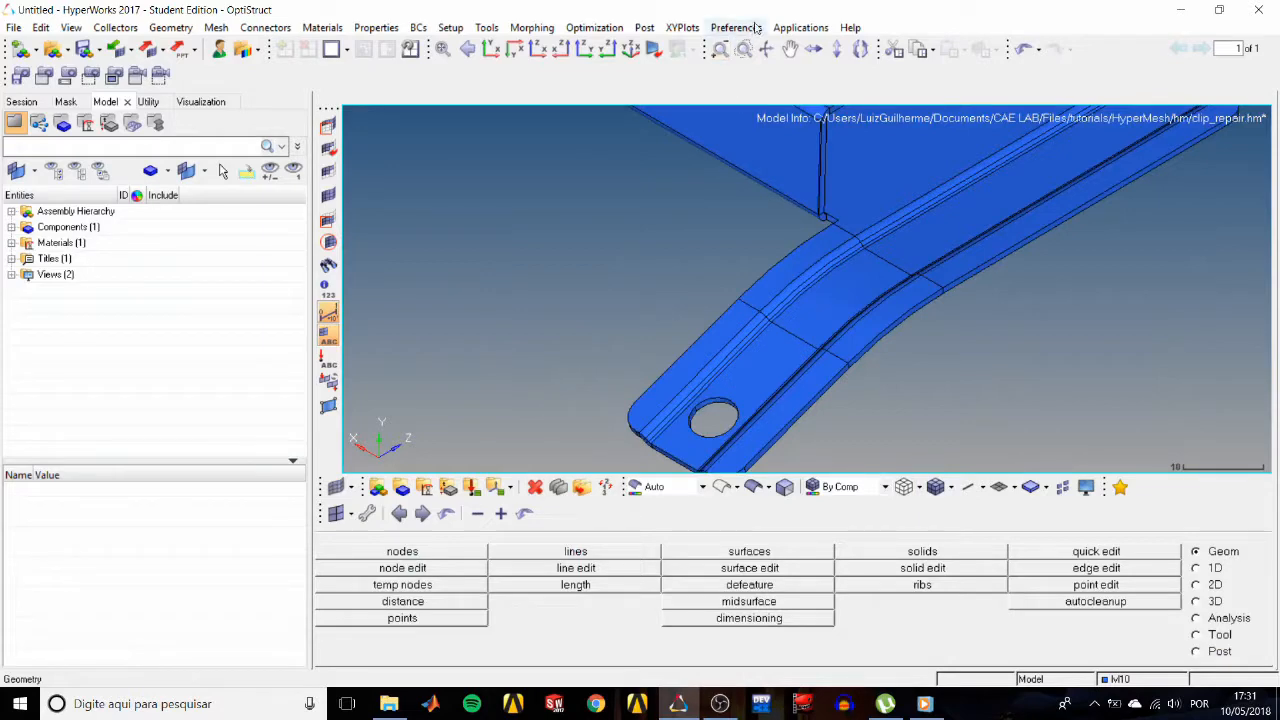
Open the geometry preference settings from the Preferences menu.
left_click(736, 27)
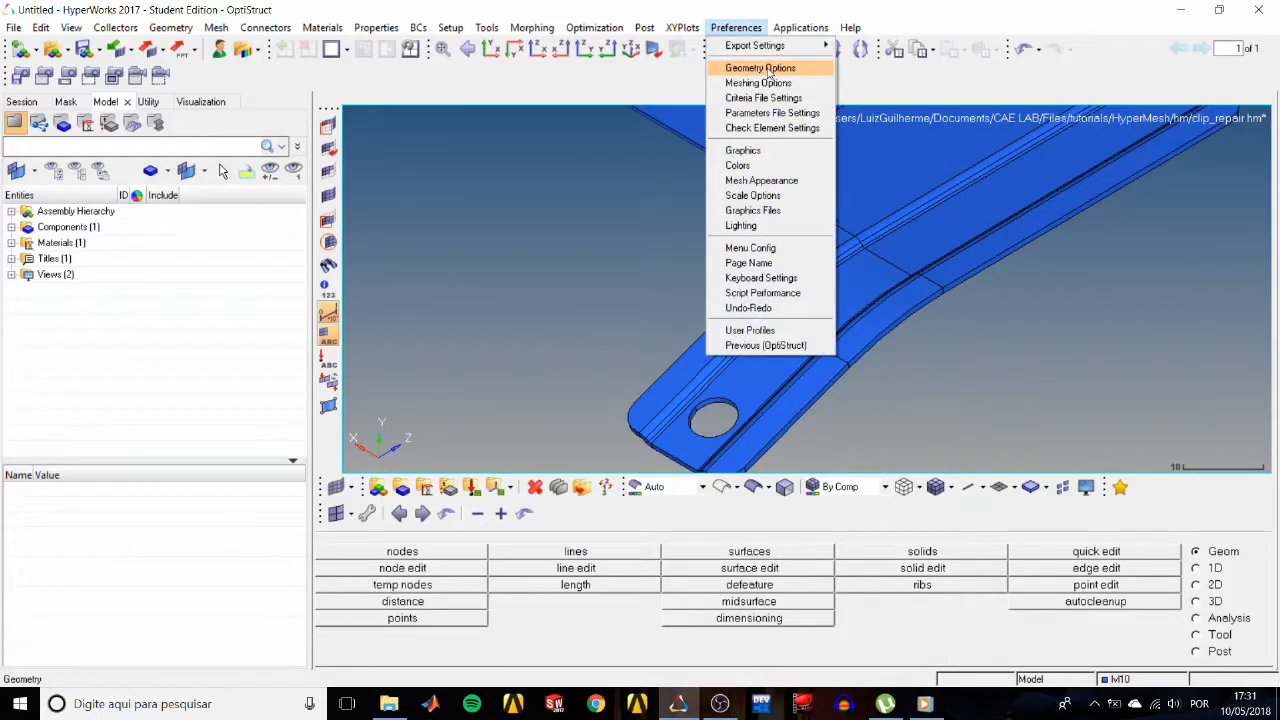
left_click(760, 67)
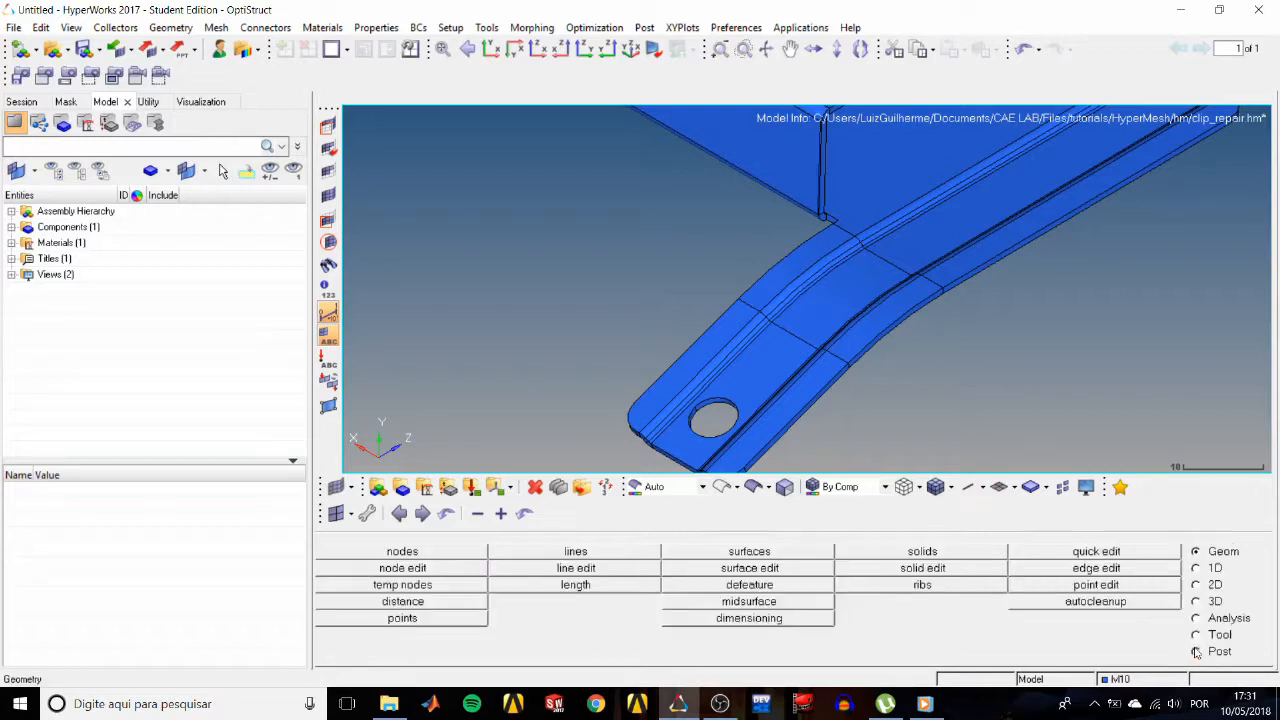
mouse_move(893, 333)
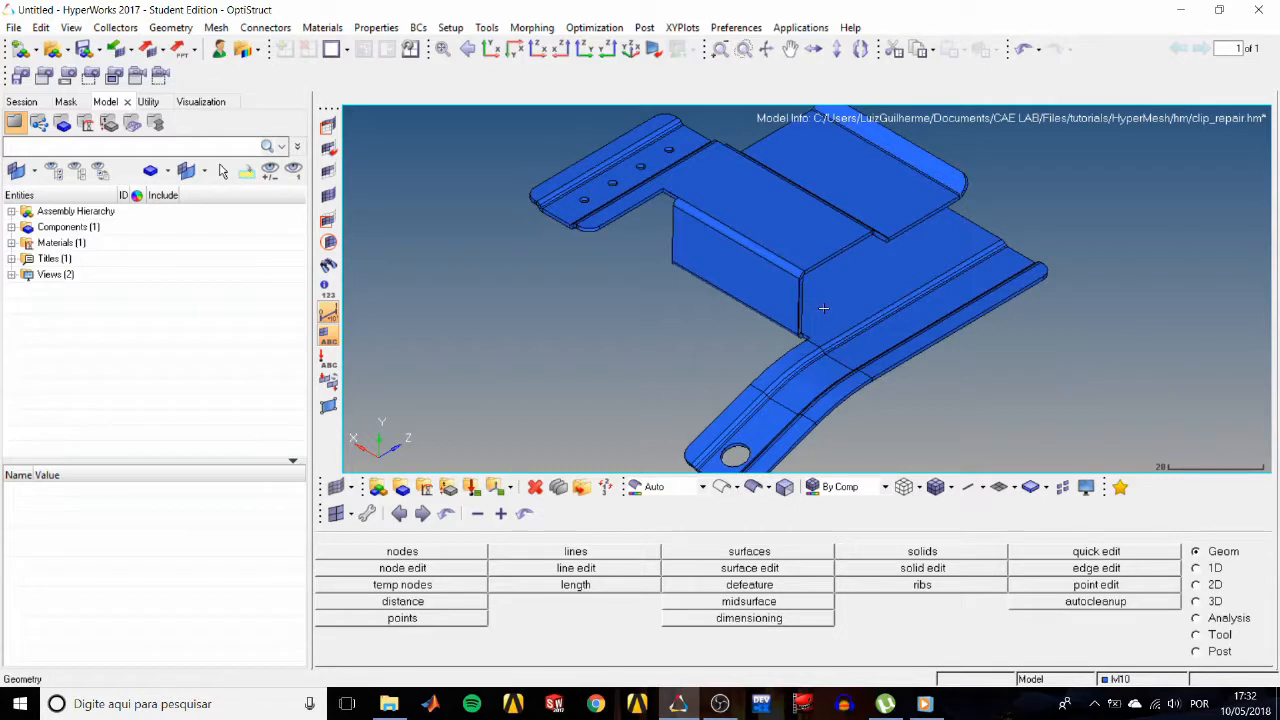
mouse_move(808, 507)
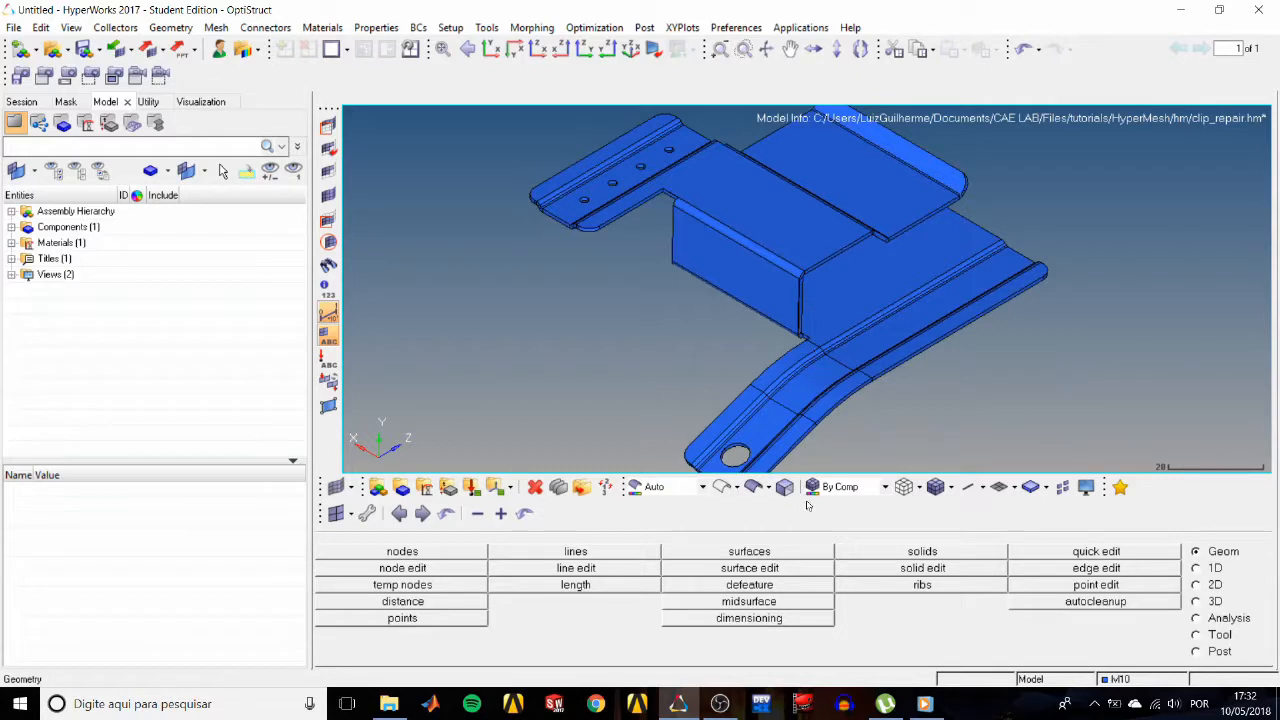
Equivalence free edges on all surfaces at 0.010 tolerance, then zoom to the perforated tab.
left_click(1096, 567)
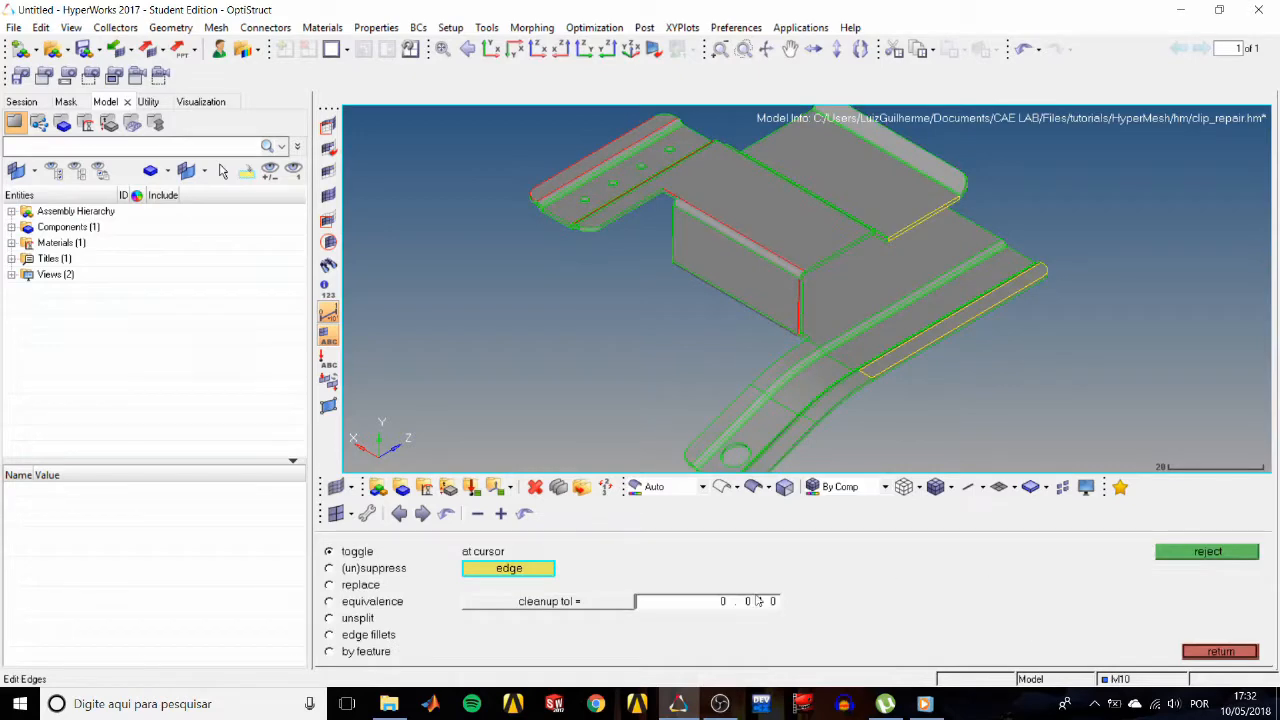
left_click(328, 601)
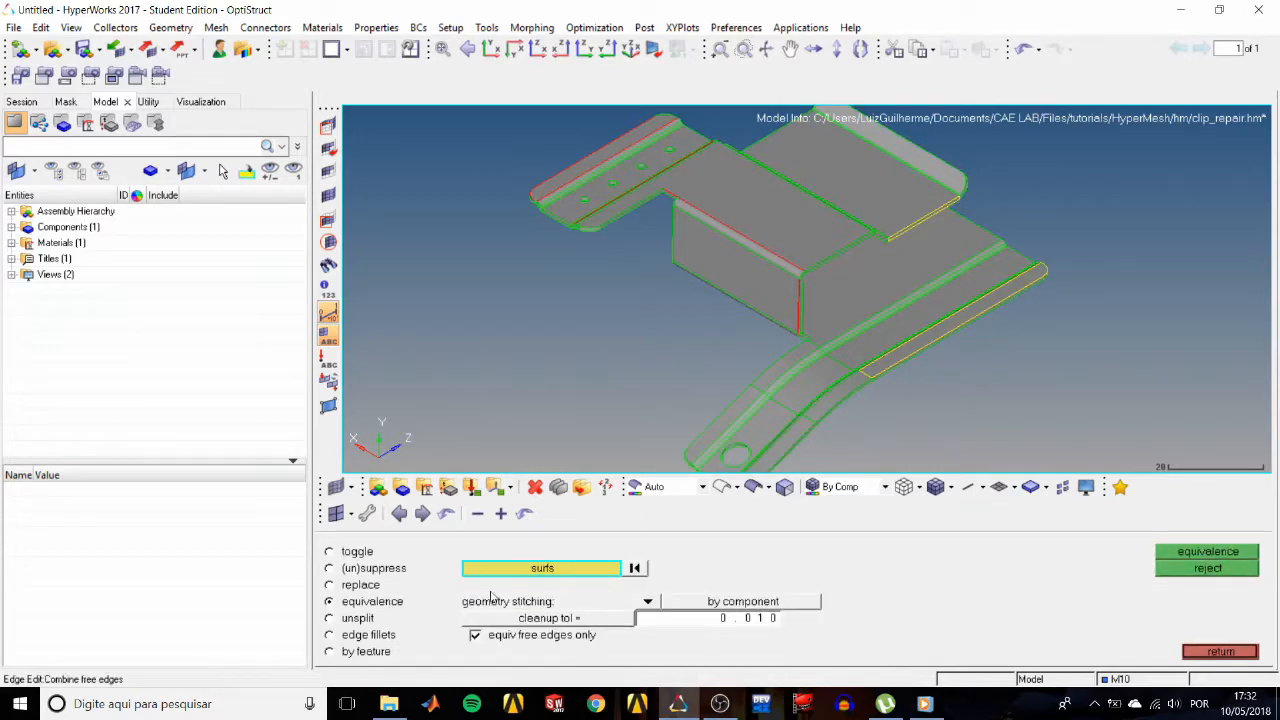
left_click(541, 567)
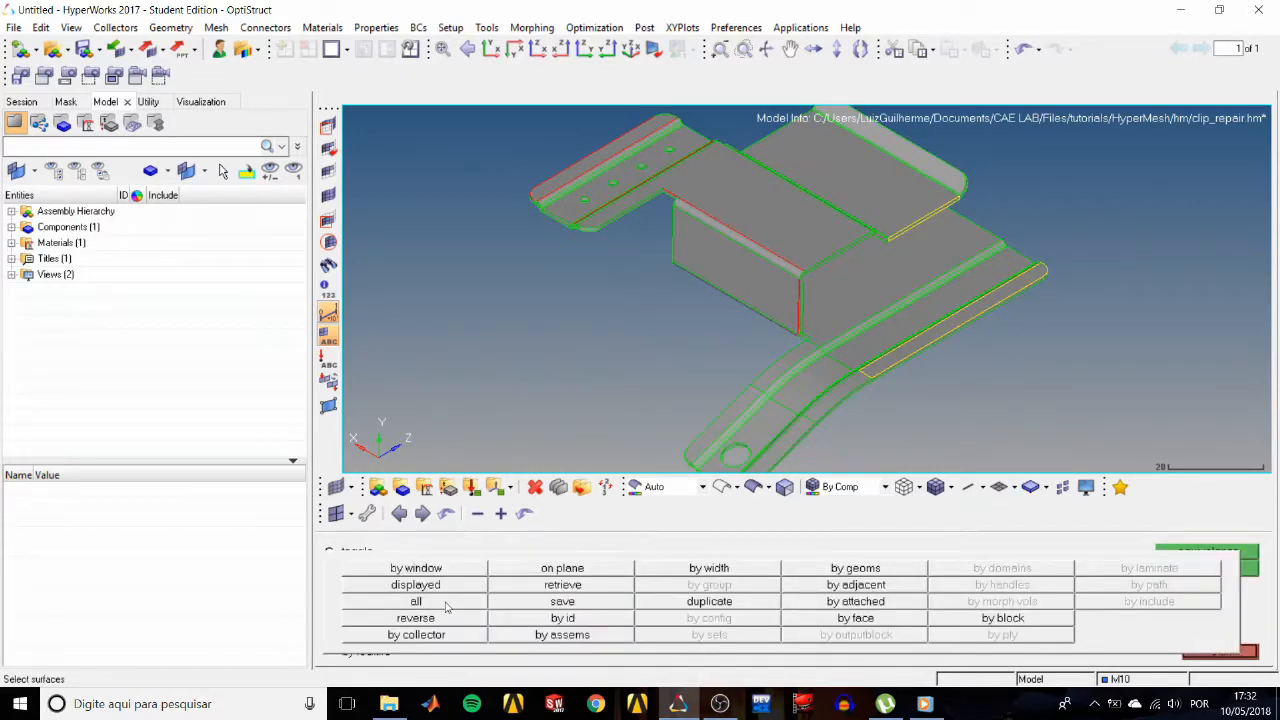
left_click(415, 601)
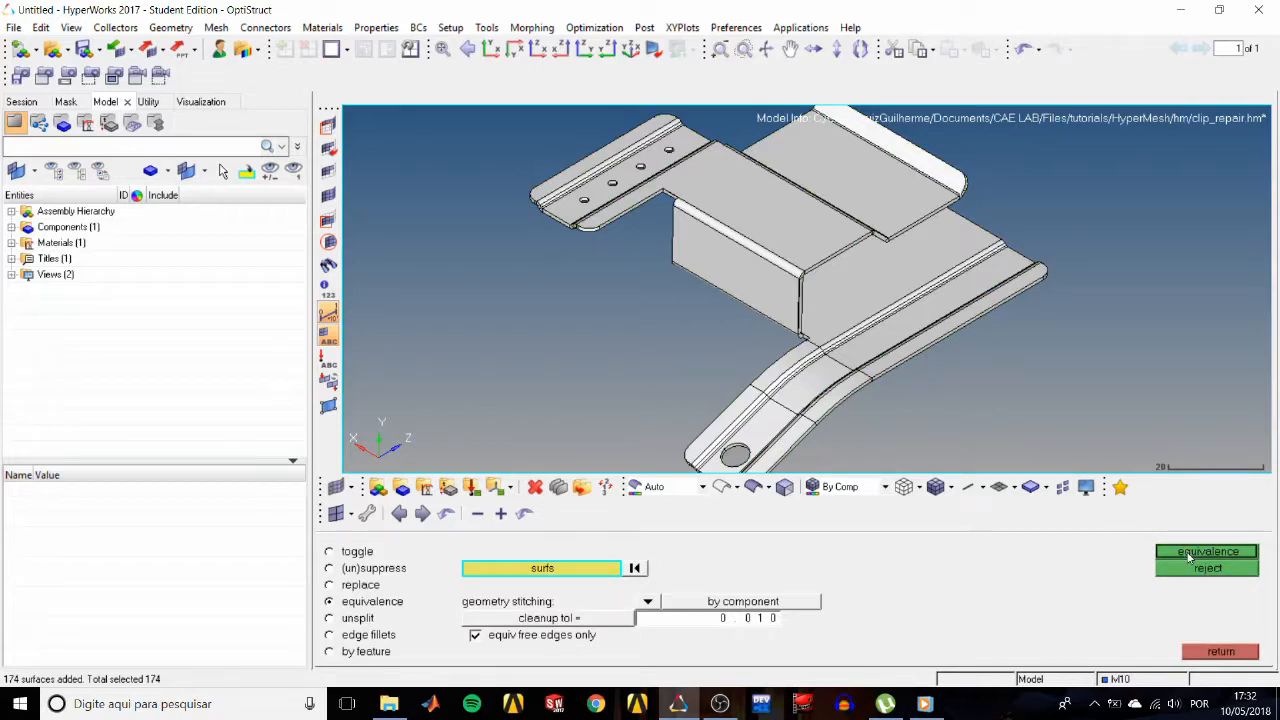
left_click(1207, 551)
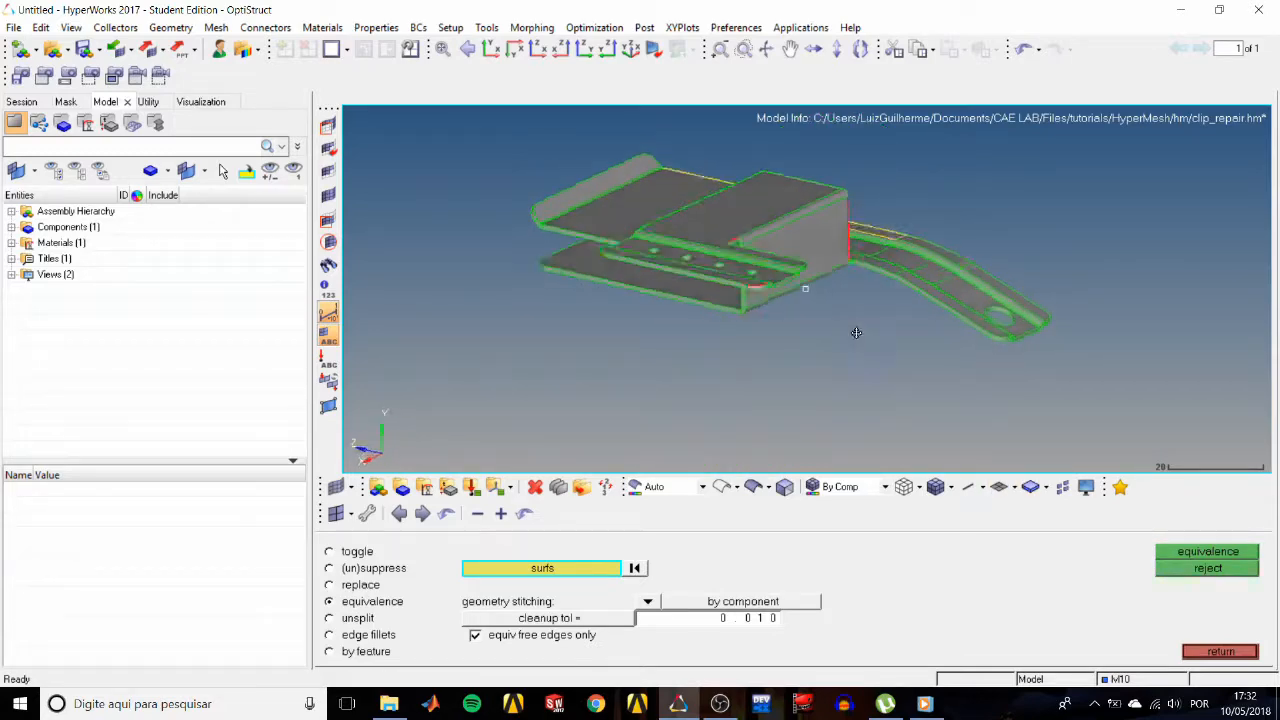
left_click_drag(856, 333, 813, 293)
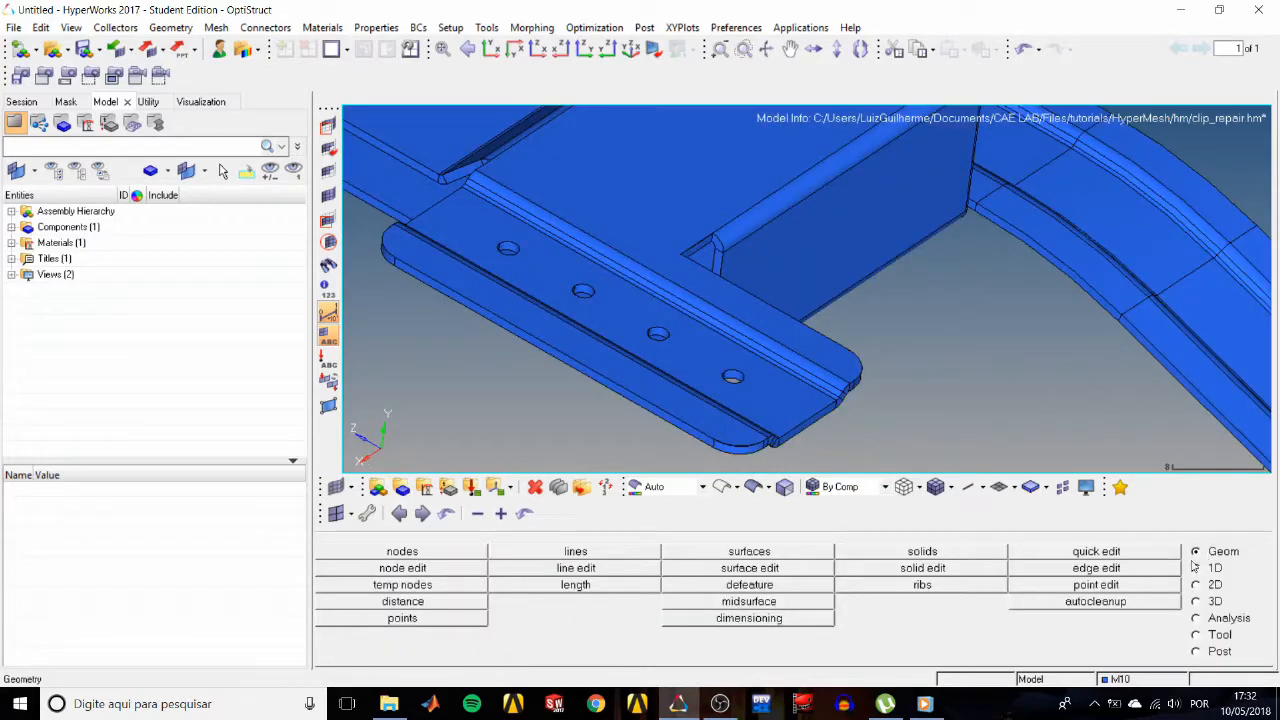
left_click(1096, 567)
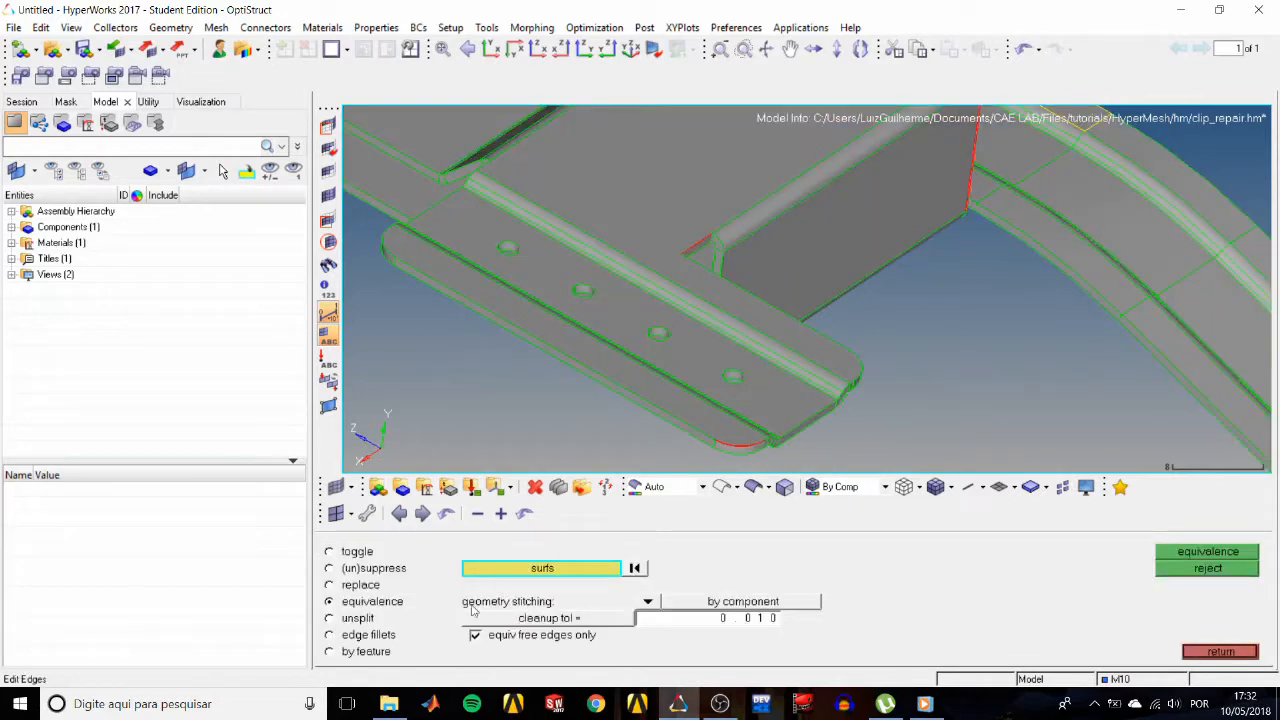
Switch edge editing to the replace option for swapping one free edge with another.
left_click(329, 551)
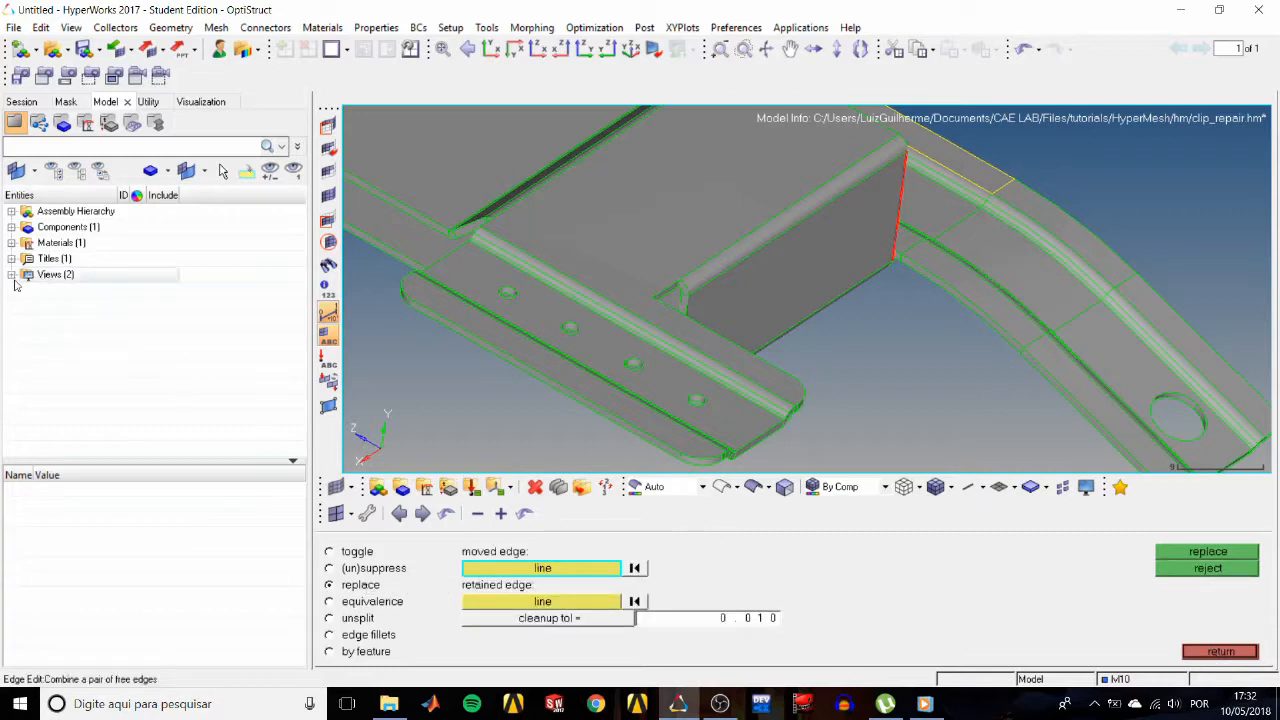
Replace the box-corner free edge onto the retained edge, accepting the 0.2 gap, then exit.
right_click(69, 305)
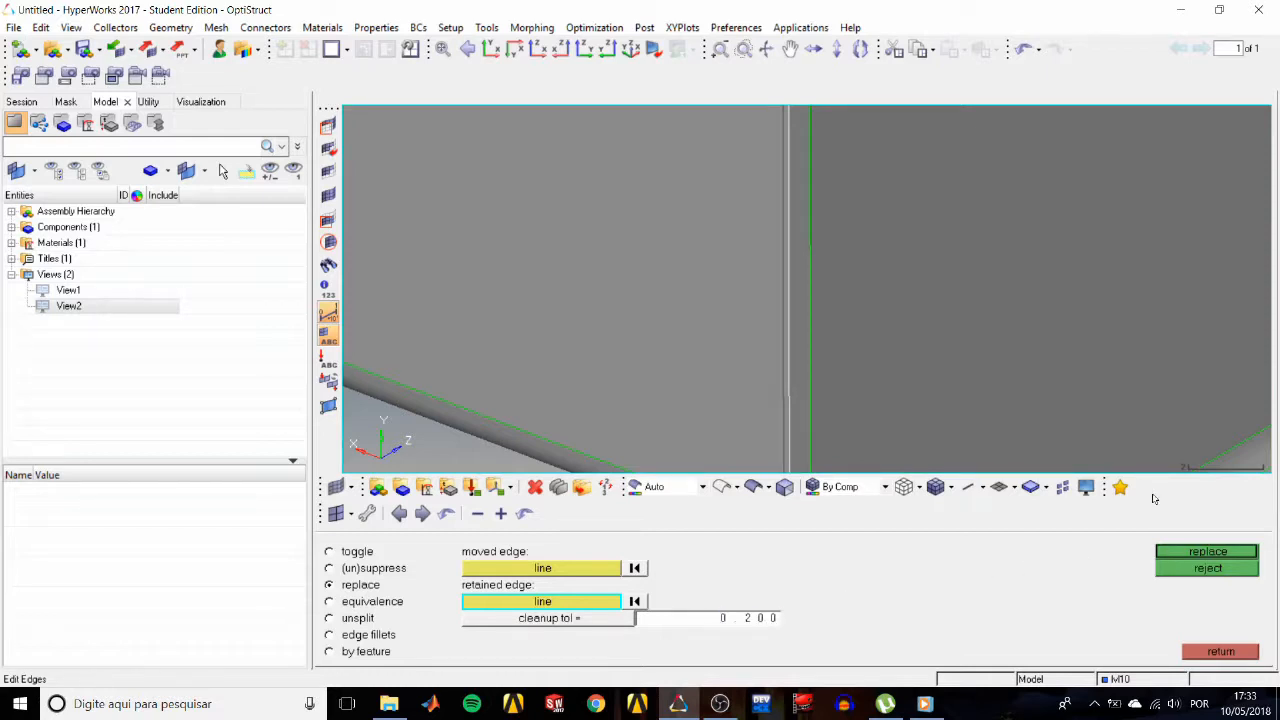
left_click(1207, 551)
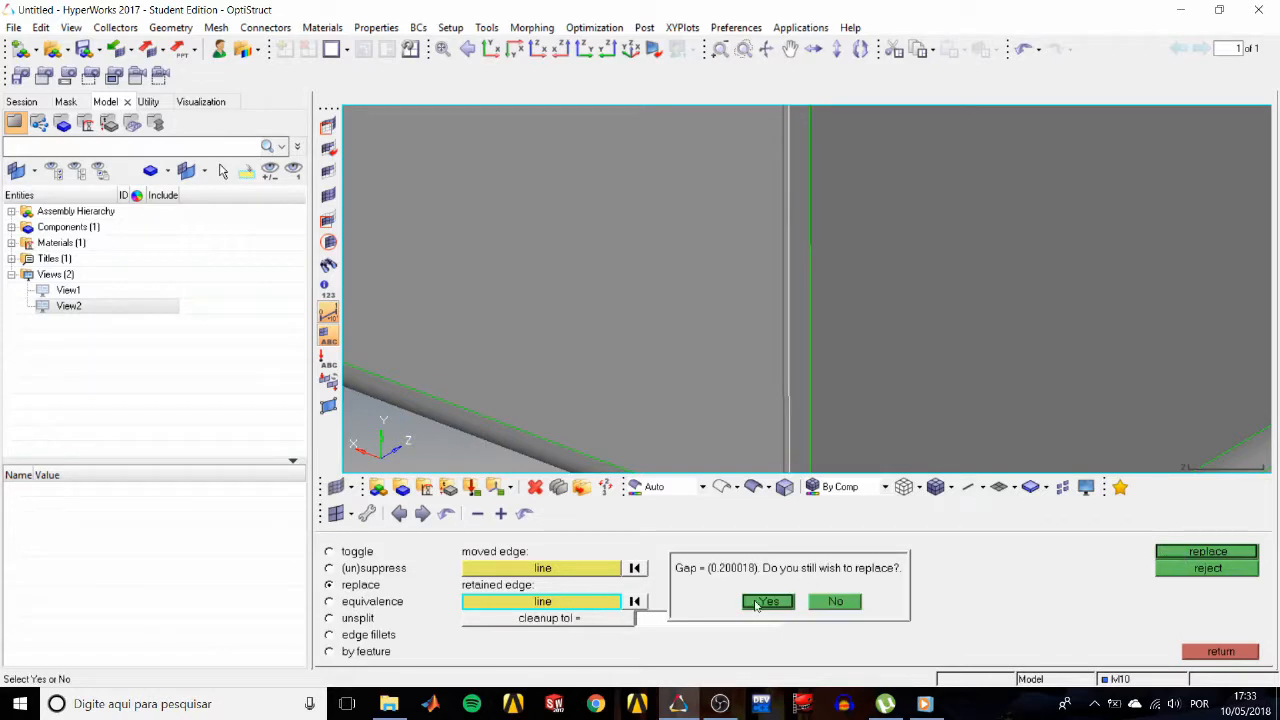
left_click(767, 601)
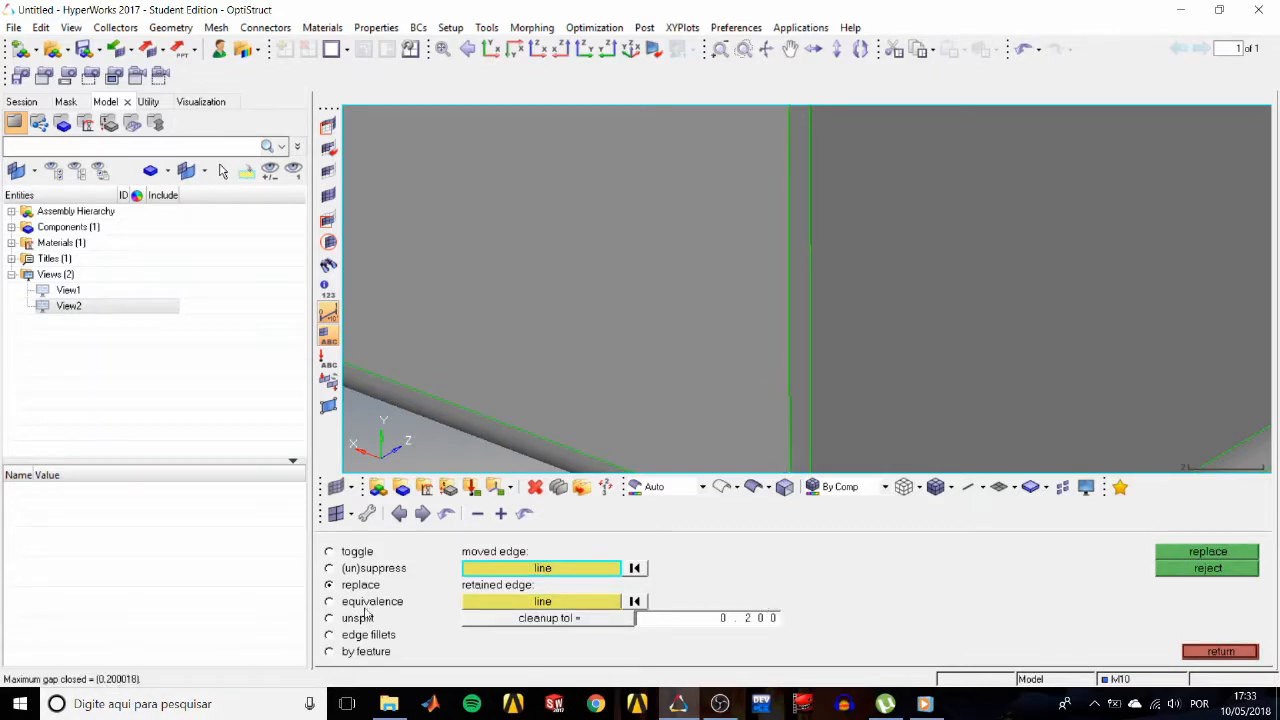
left_click(1219, 651)
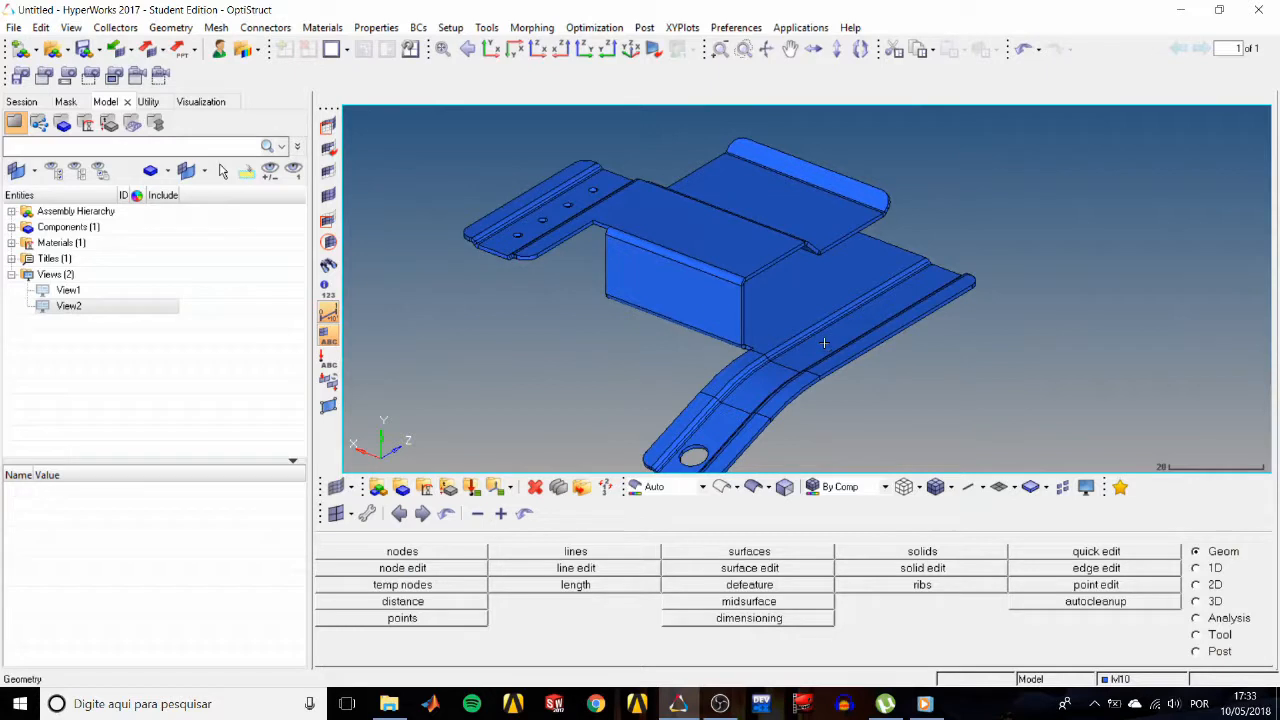
mouse_move(903, 348)
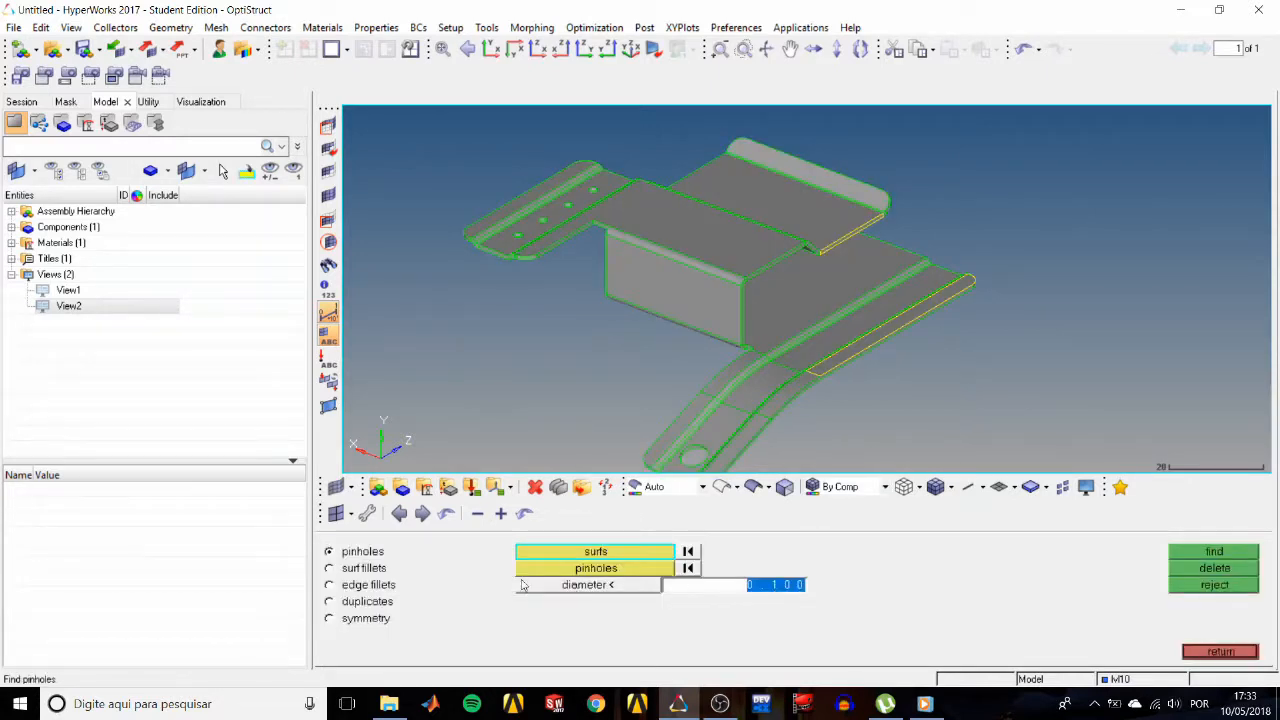
Find and delete the two duplicate surfaces in defeature, then leave the tool.
left_click(329, 601)
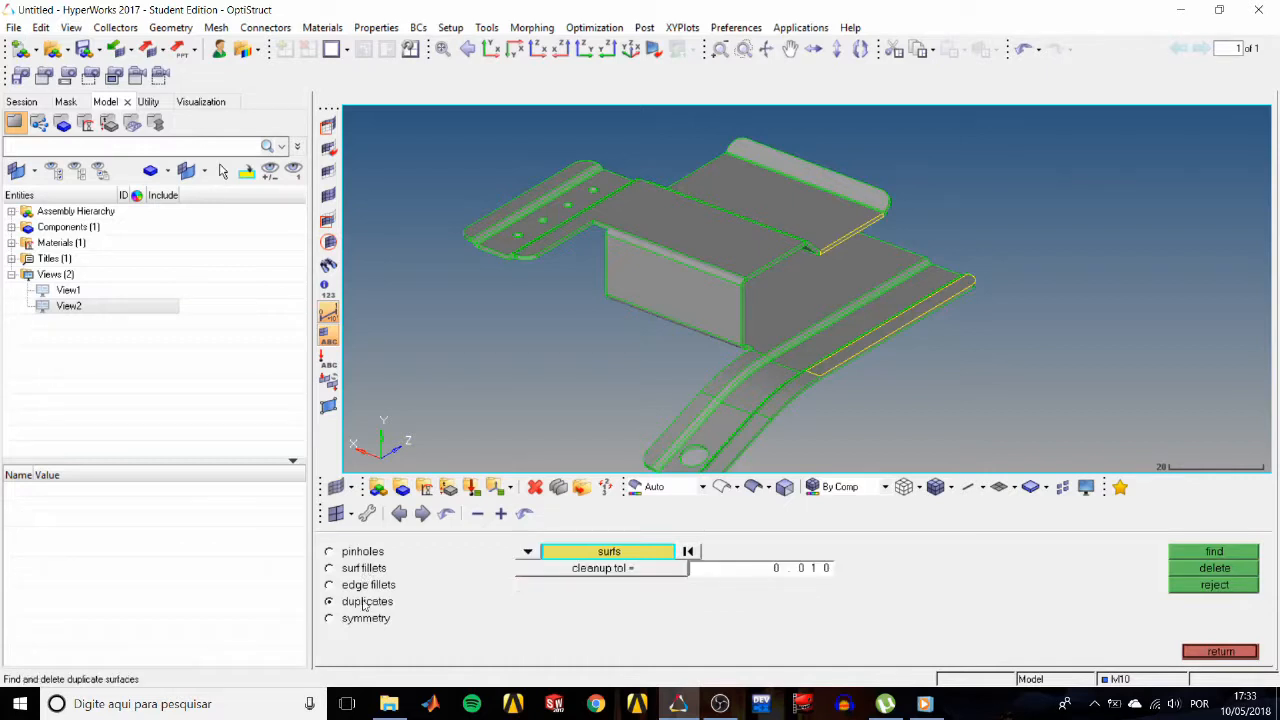
mouse_move(673, 572)
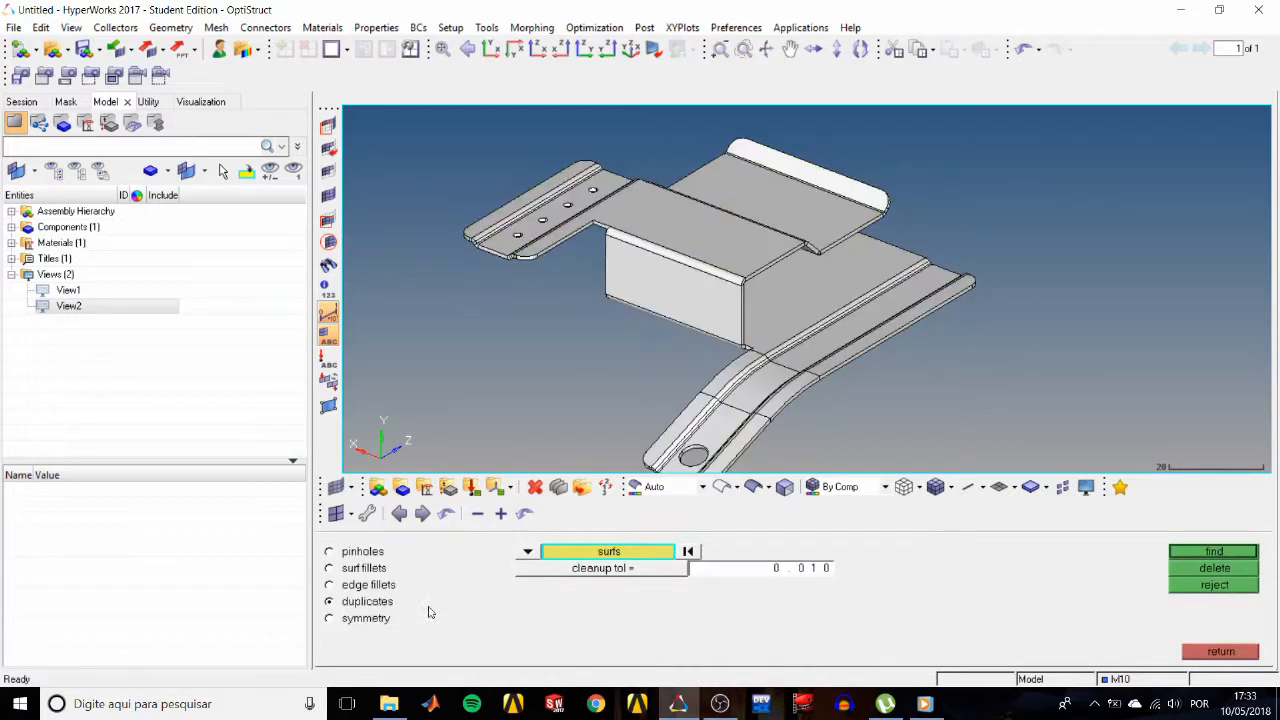
left_click(1213, 551)
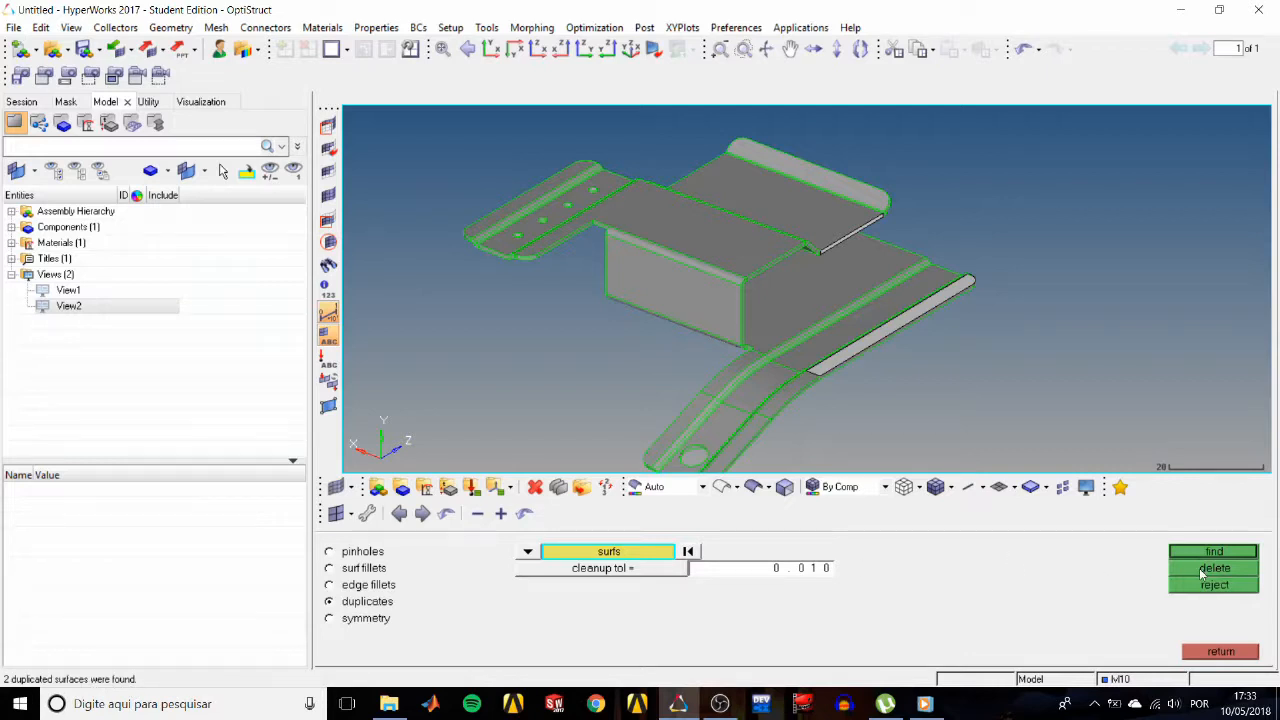
left_click(1213, 568)
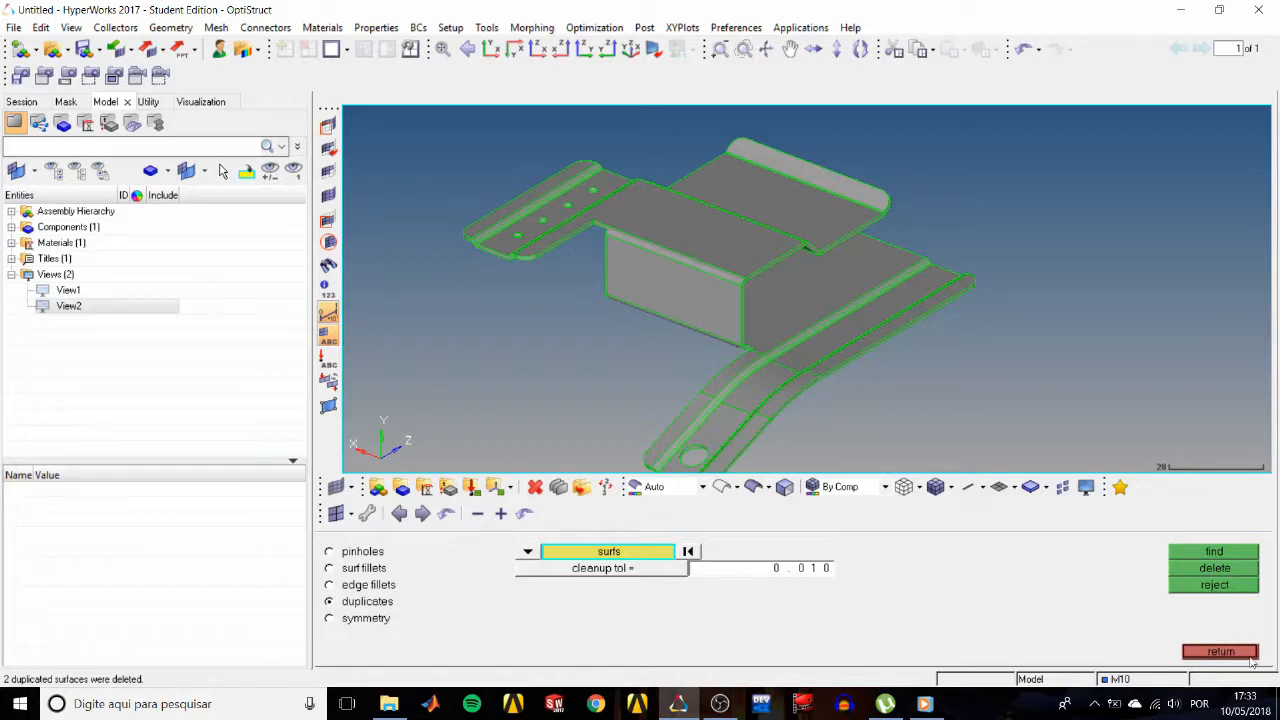
left_click(1219, 651)
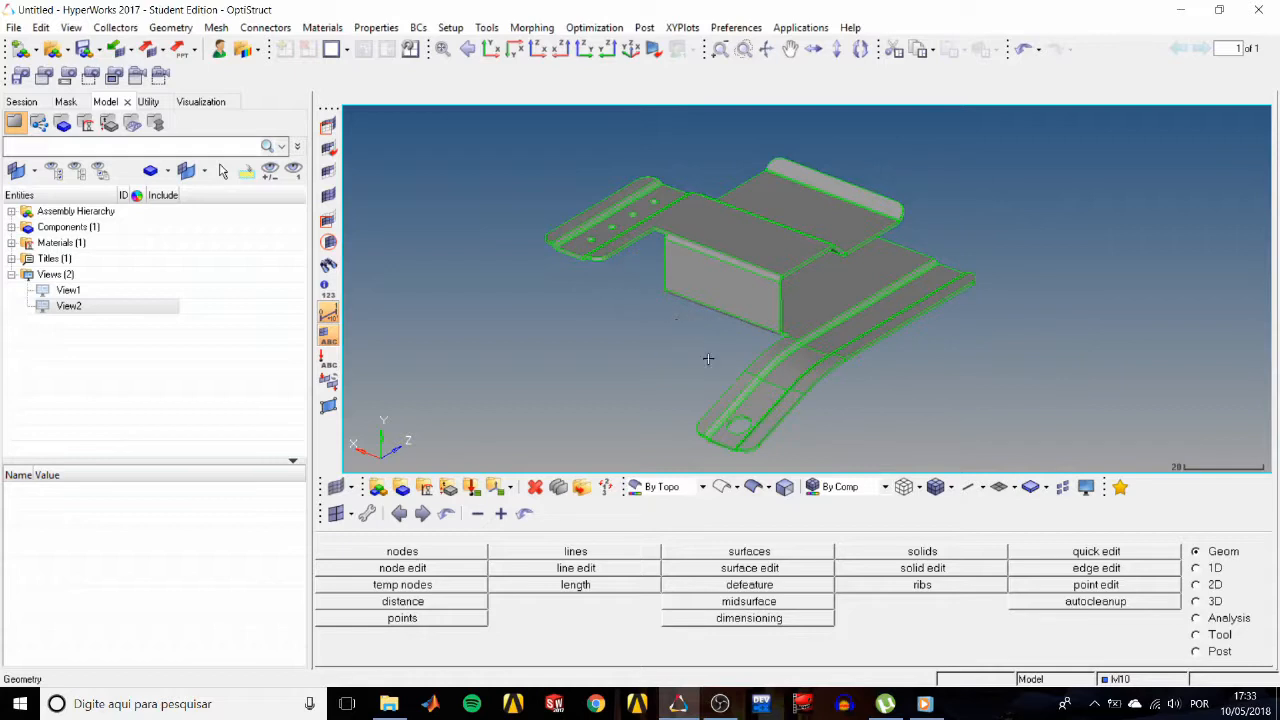
mouse_move(953, 371)
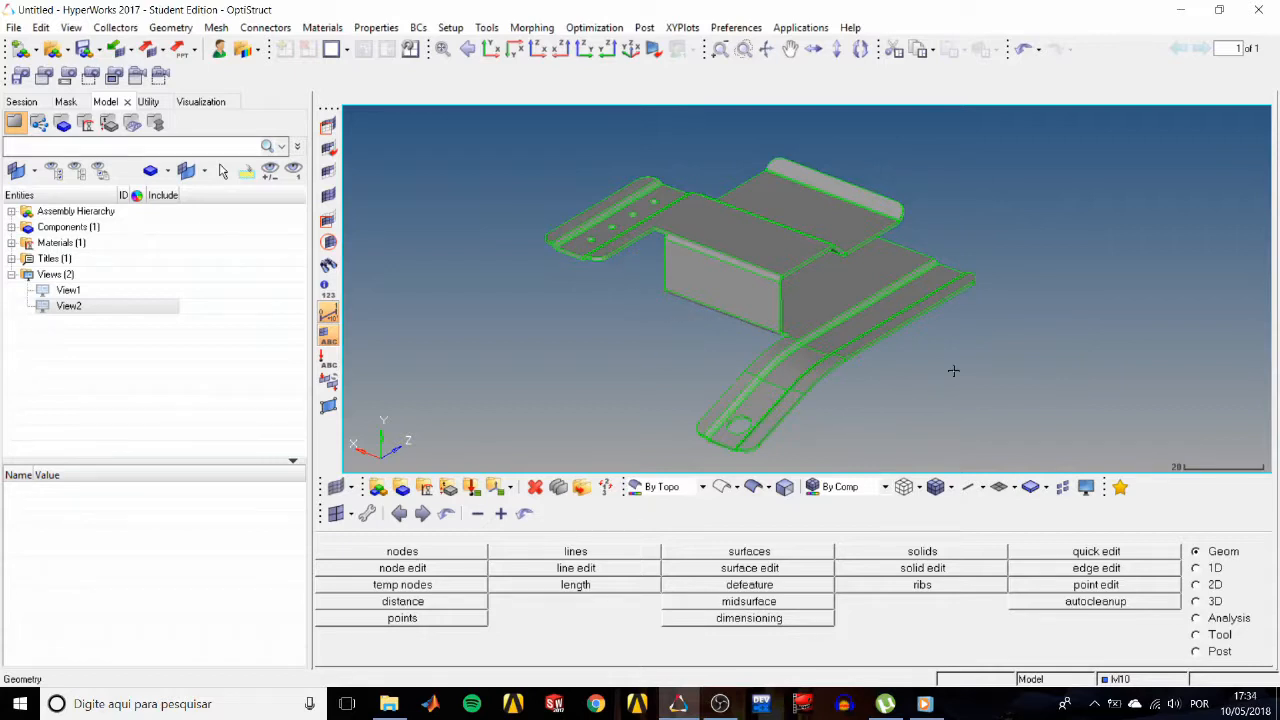
mouse_move(940, 360)
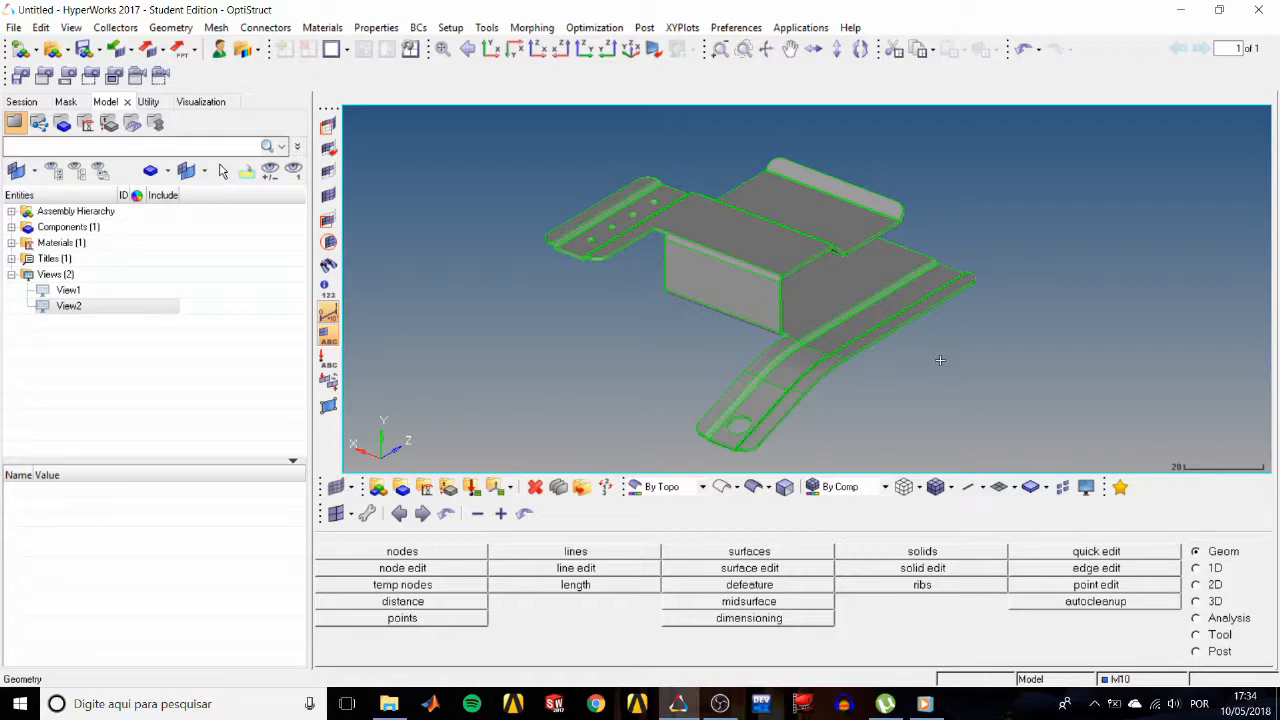
mouse_move(913, 390)
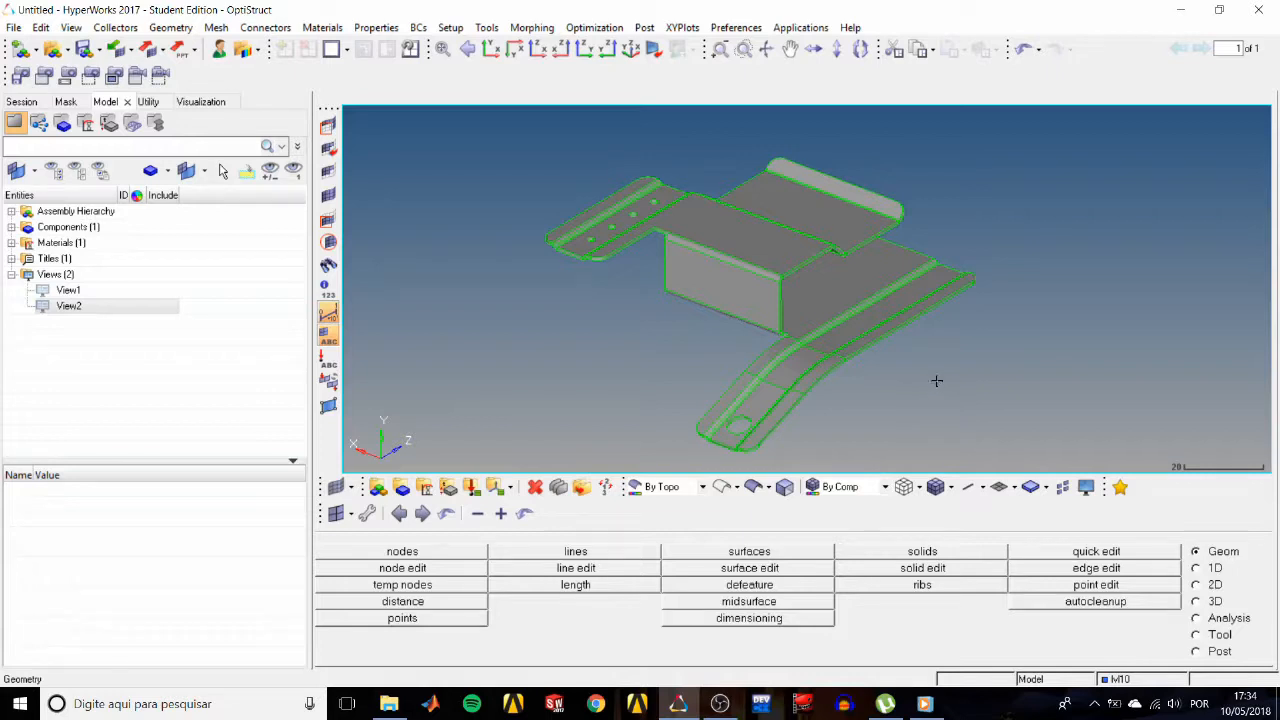
mouse_move(1028, 410)
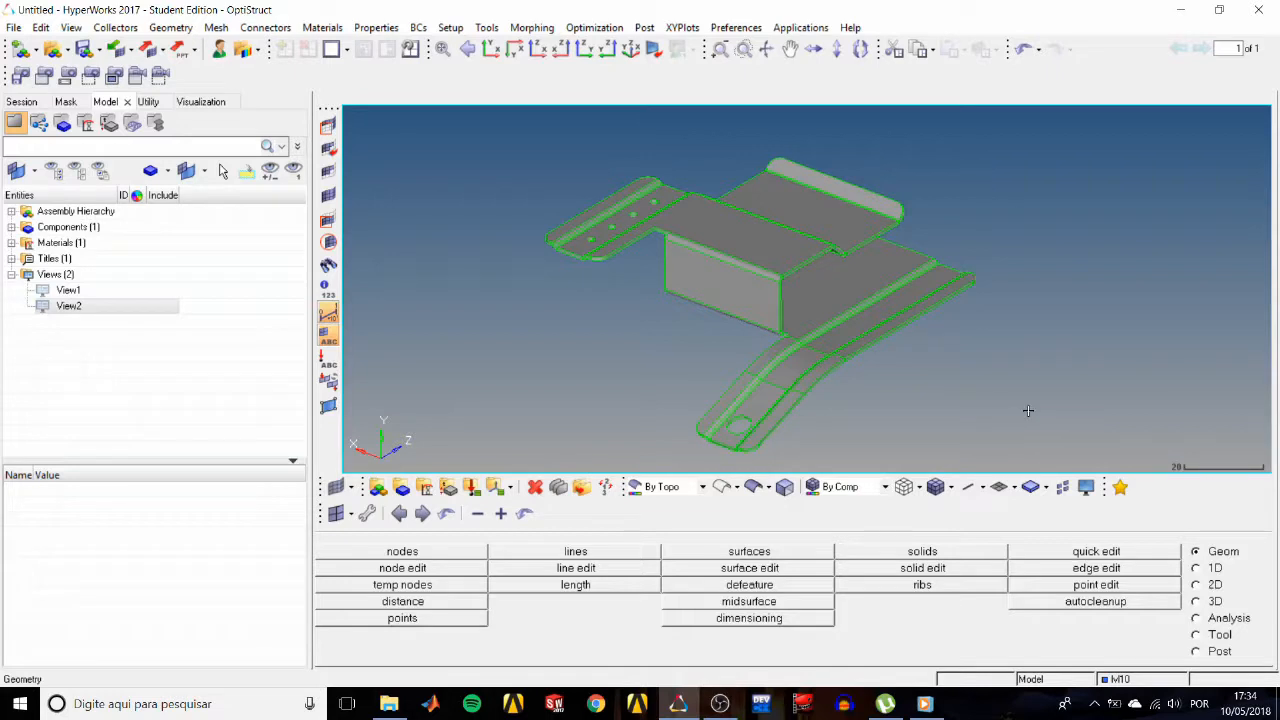